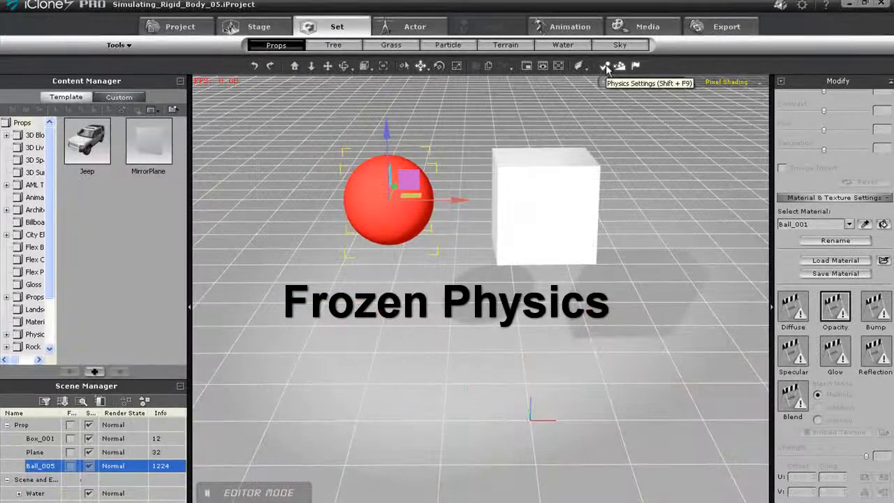
# Set Box_001's rigid-body physics state to Frozen and play back the simulation
pyautogui.click(605, 66)
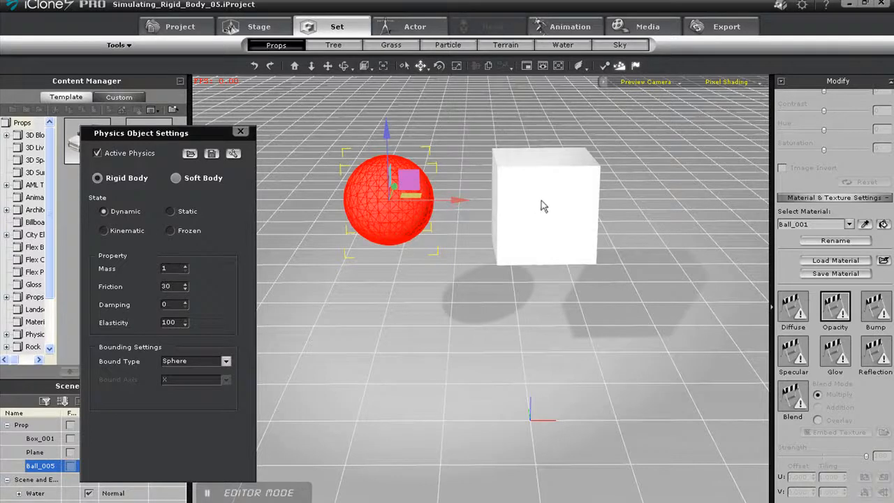
pyautogui.click(40, 438)
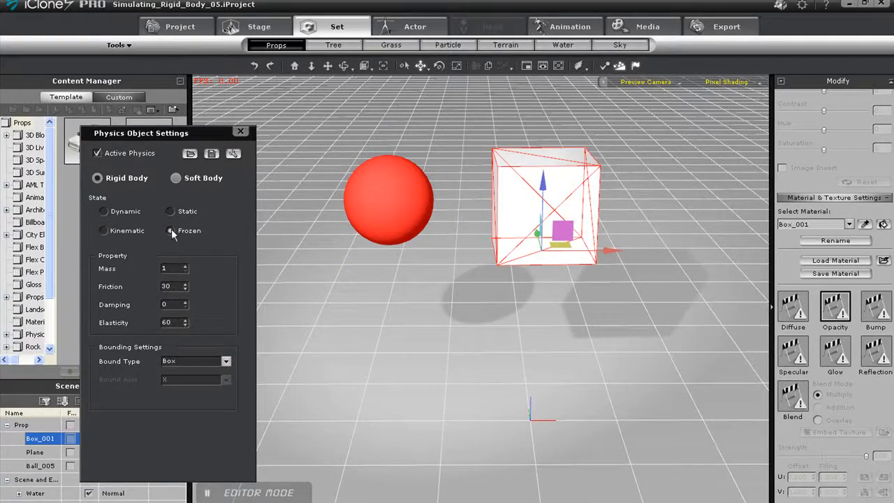
pyautogui.click(171, 231)
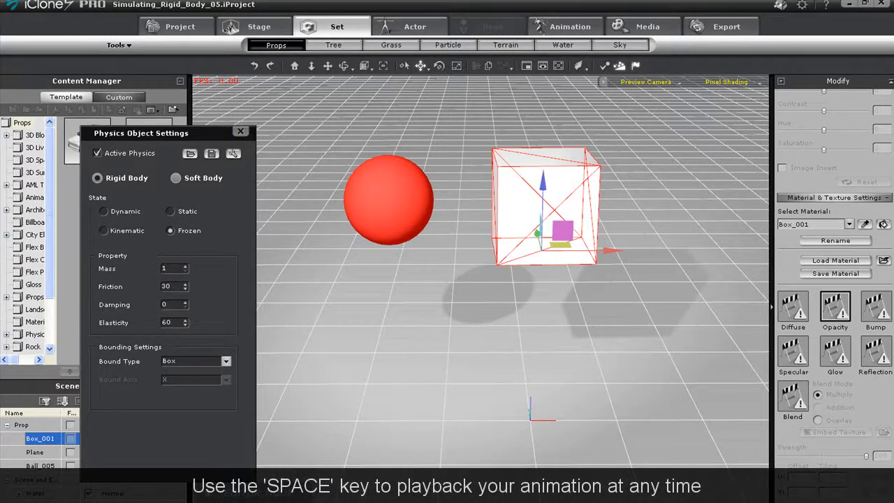
pyautogui.press('space')
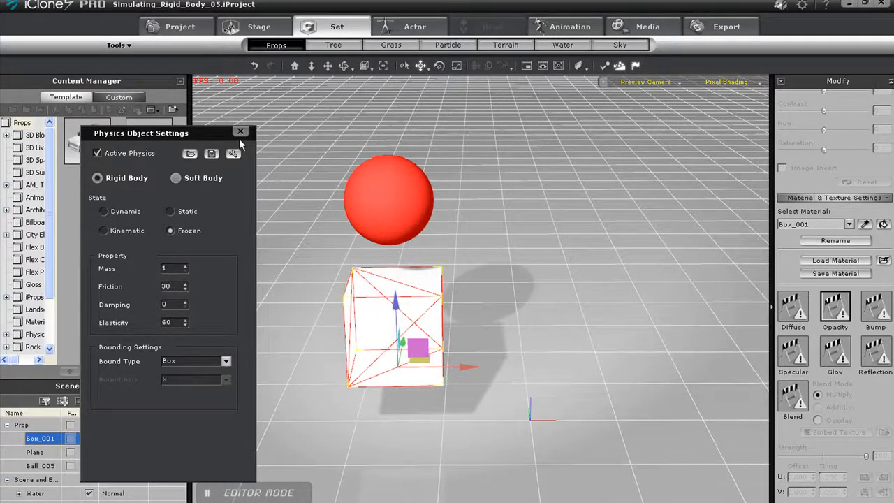
pyautogui.click(241, 131)
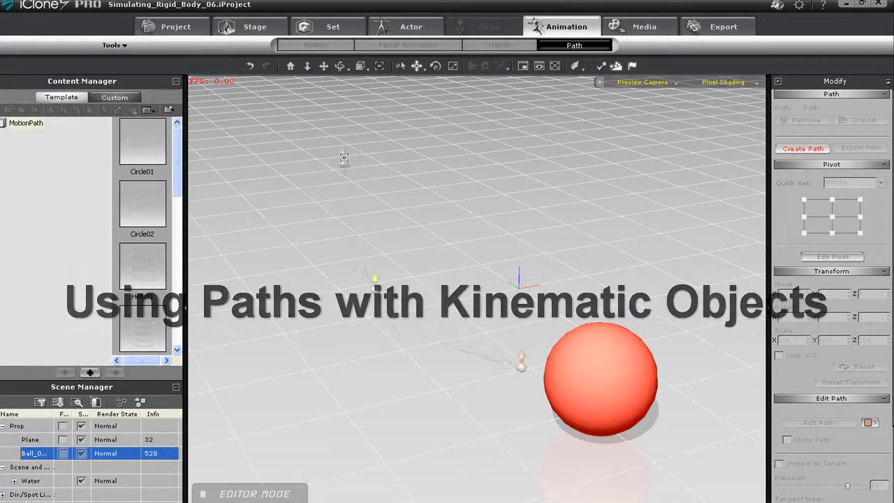
# Create a motion path, attach Ball_001 to it, and test Position from 100 back to 0
pyautogui.click(802, 148)
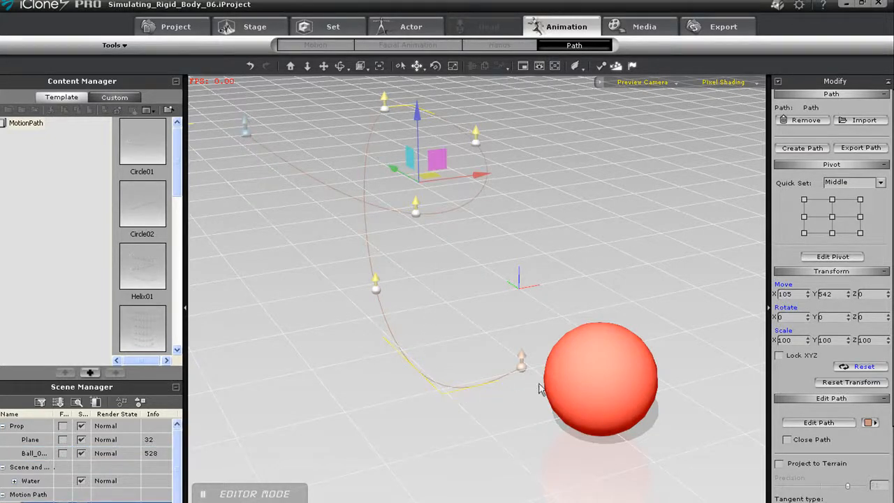
pyautogui.click(333, 26)
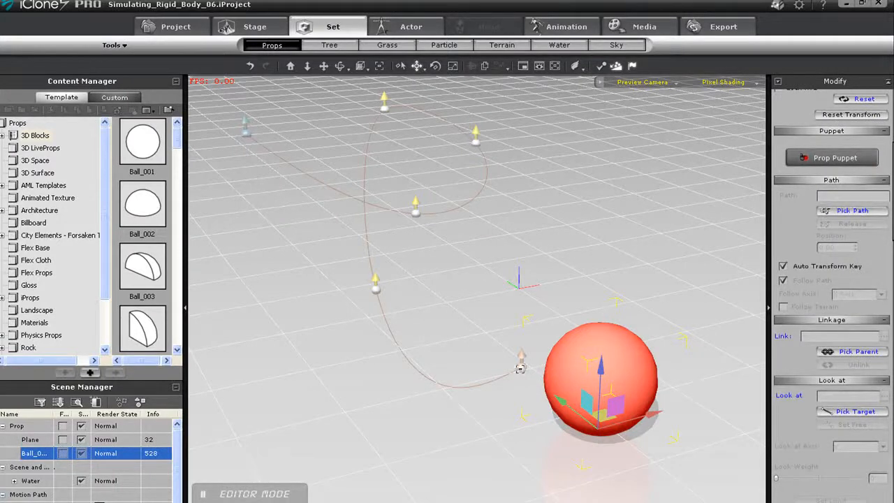
pyautogui.click(851, 210)
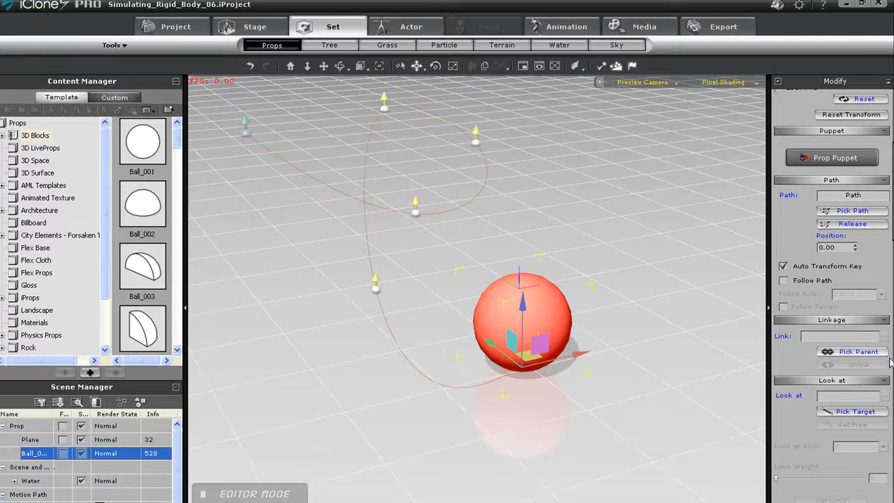
pyautogui.tripleClick(836, 246)
pyautogui.write('100')
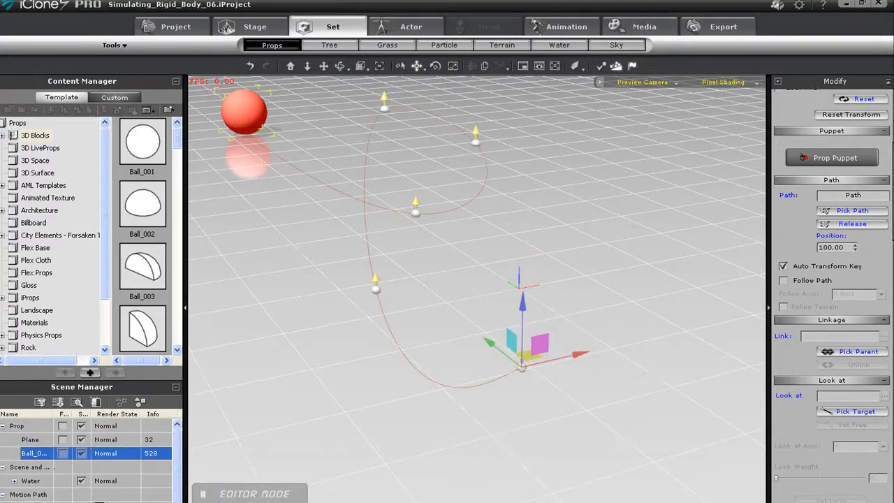
pyautogui.click(203, 492)
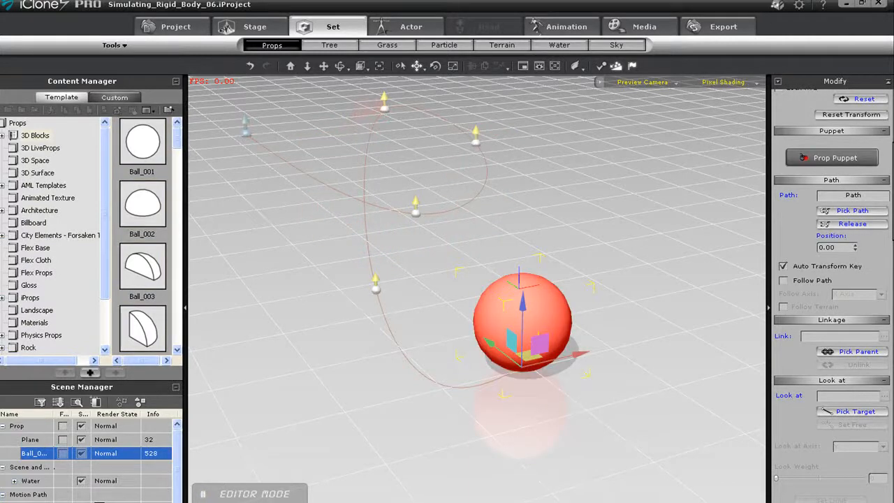
# Add Box_001 and Cone_001 from the 3D Blocks templates to the stage near the path
pyautogui.scroll(-3)
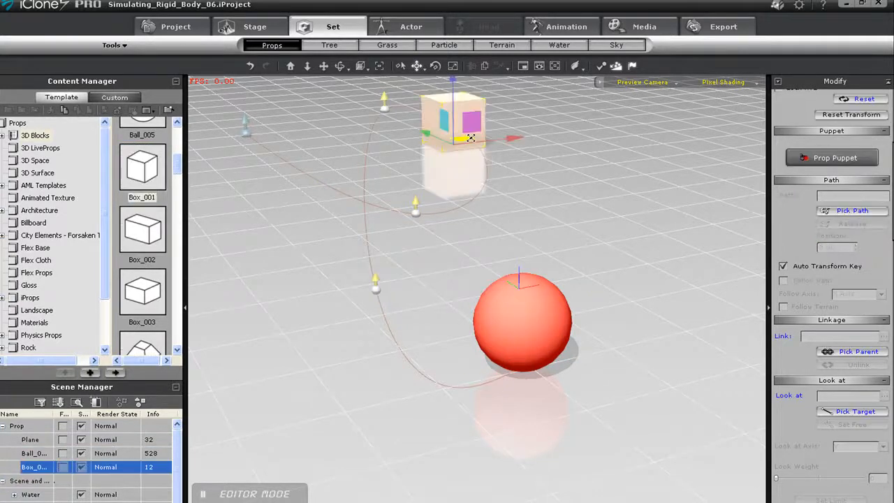
pyautogui.scroll(-3)
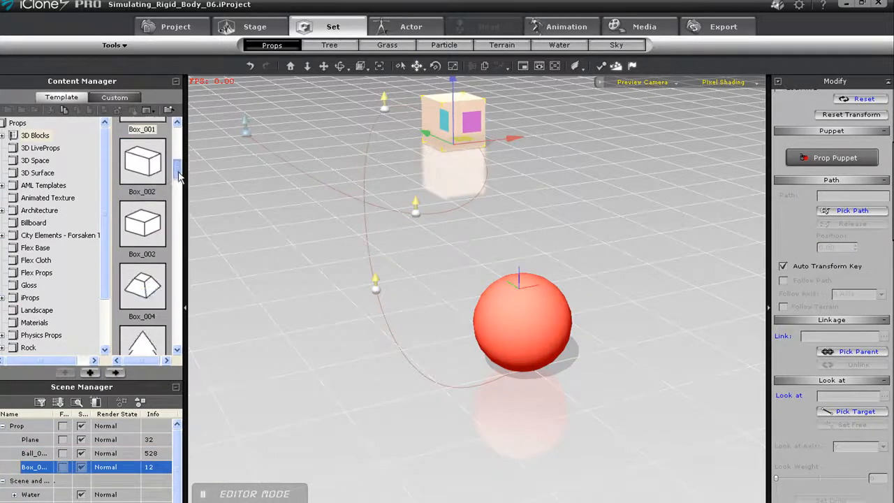
pyautogui.scroll(-3)
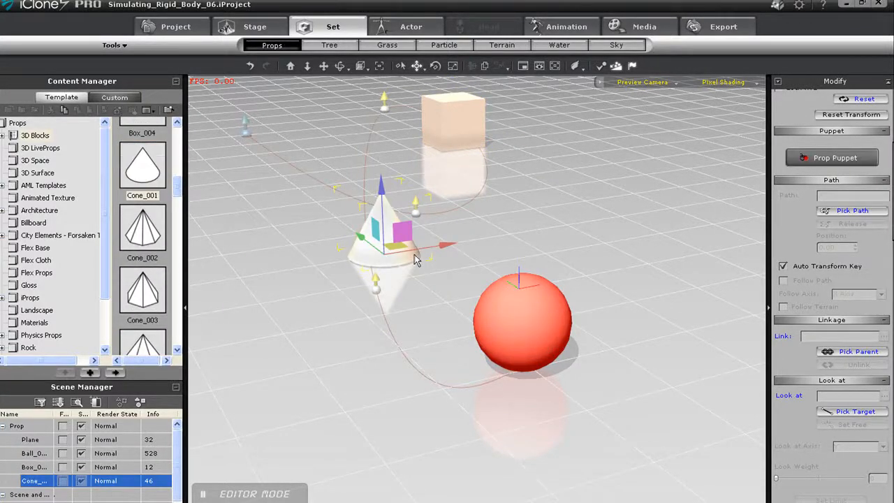
pyautogui.click(522, 321)
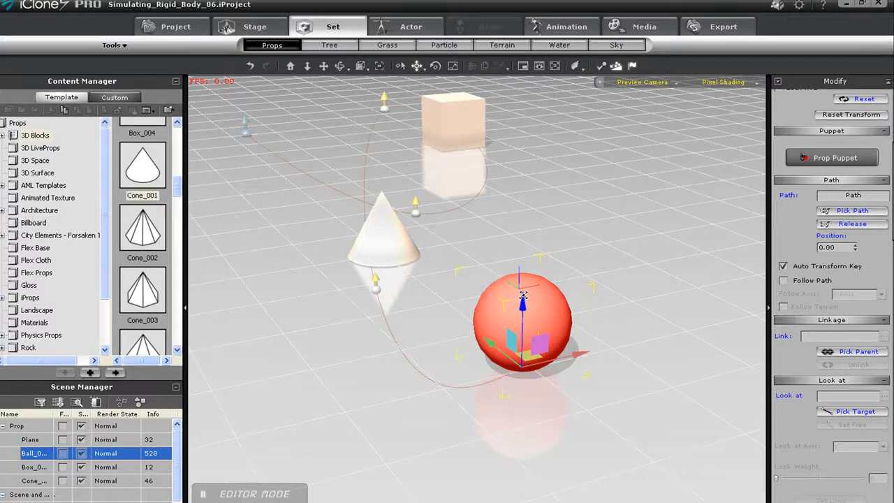
pyautogui.moveTo(601, 66)
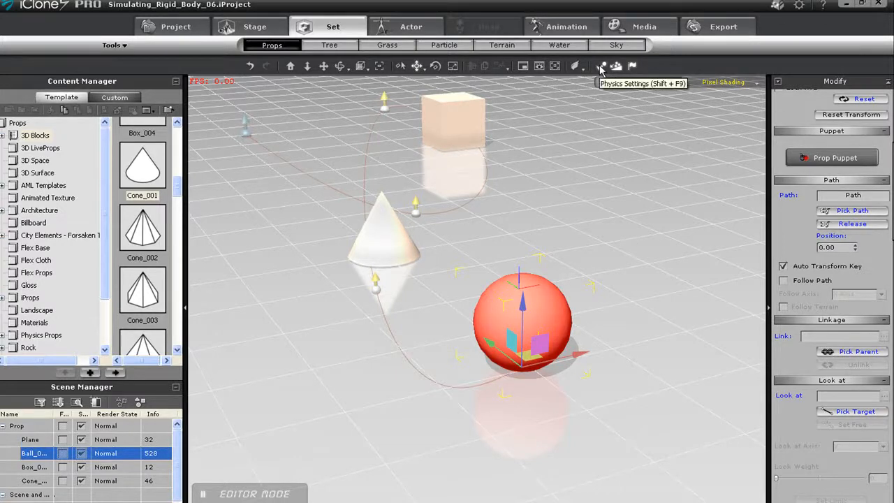
# Enable physics on the ball as a kinematic rigid body with a Sphere collision bound
pyautogui.click(601, 66)
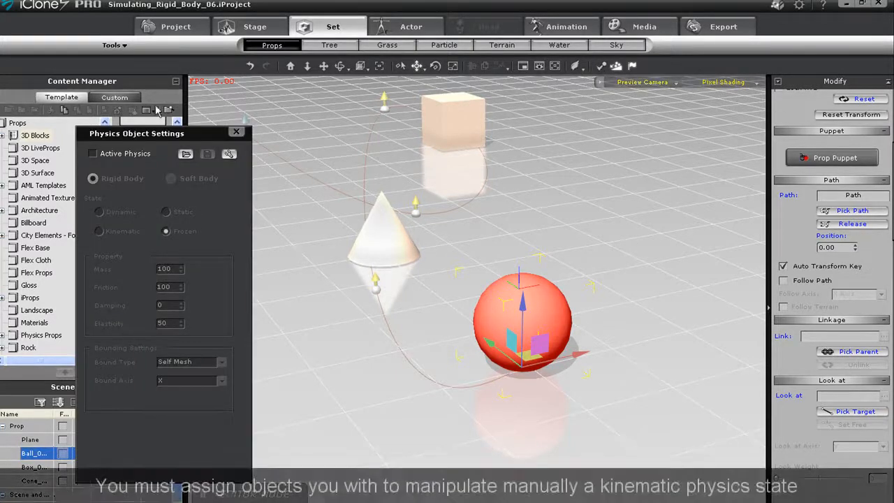
pyautogui.click(93, 153)
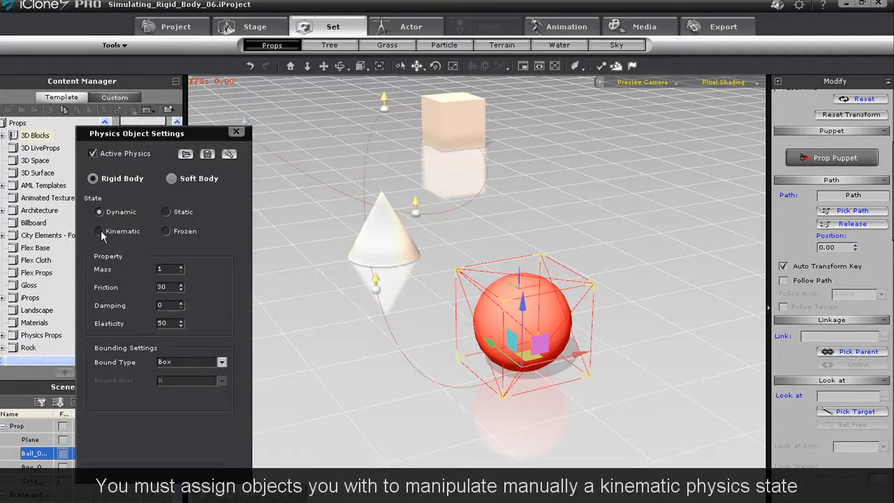
pyautogui.click(99, 231)
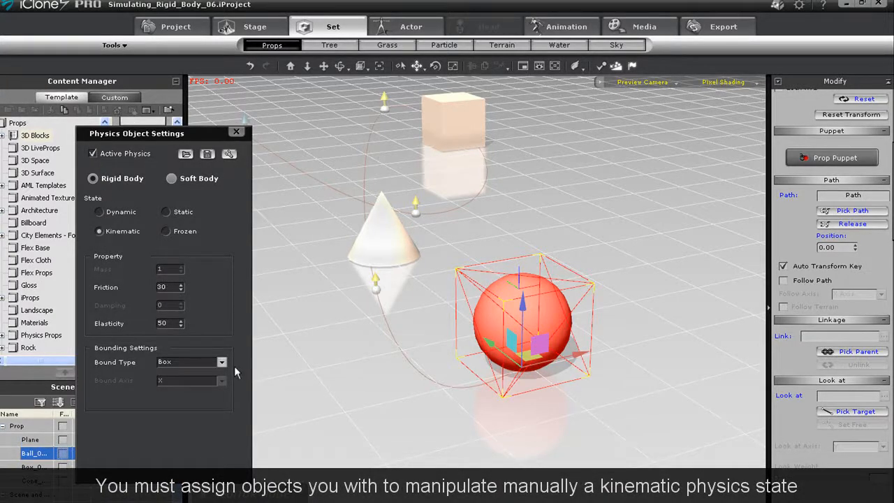
pyautogui.click(222, 361)
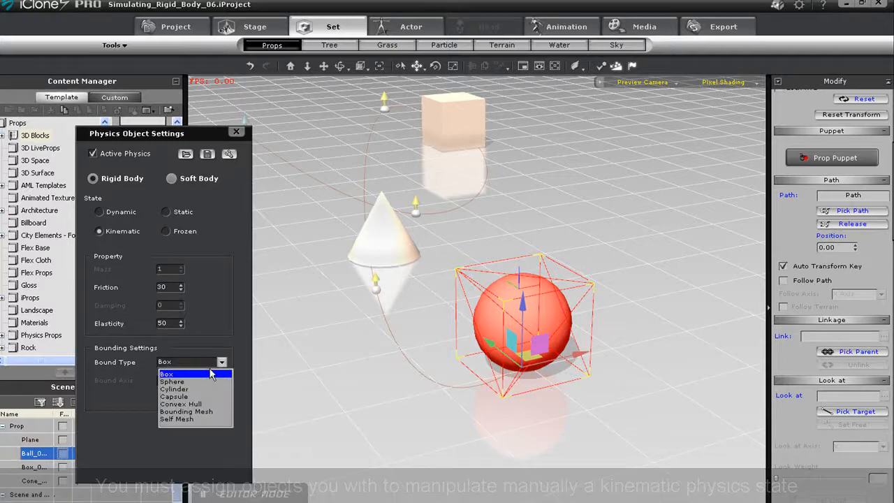
pyautogui.click(171, 380)
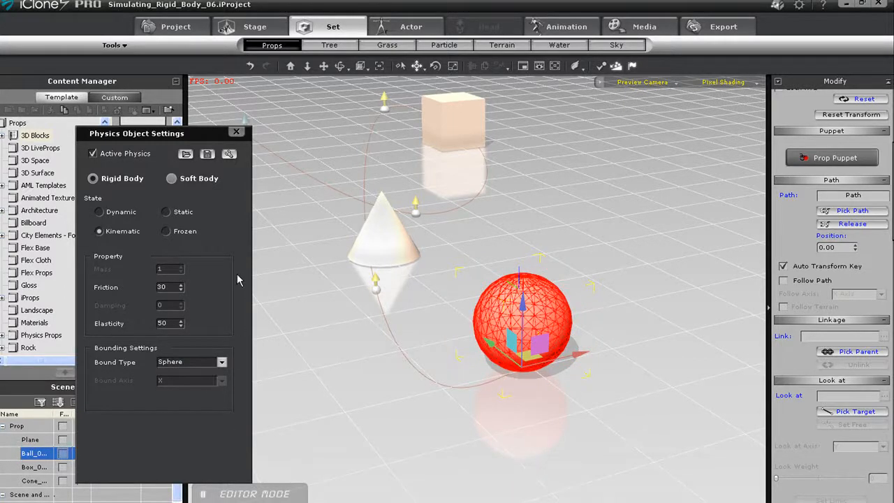
# Make the cone frozen with a Convex Hull bound, and make the box frozen too
pyautogui.click(34, 481)
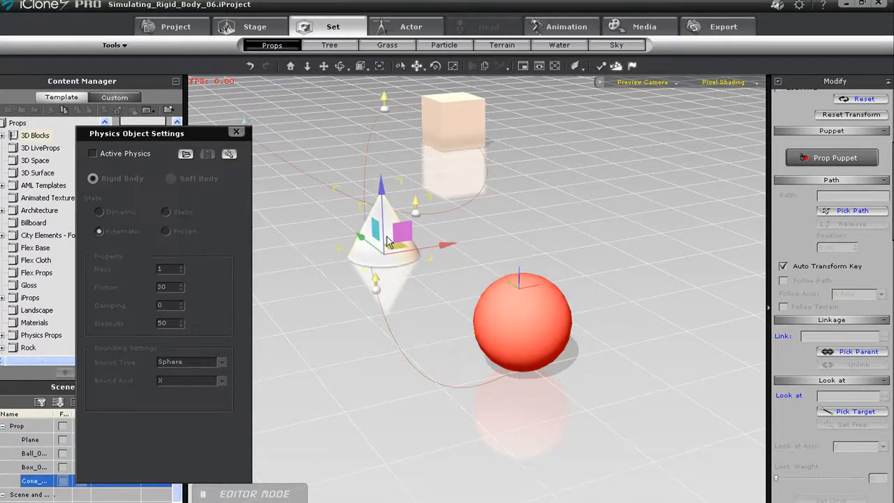
pyautogui.click(93, 153)
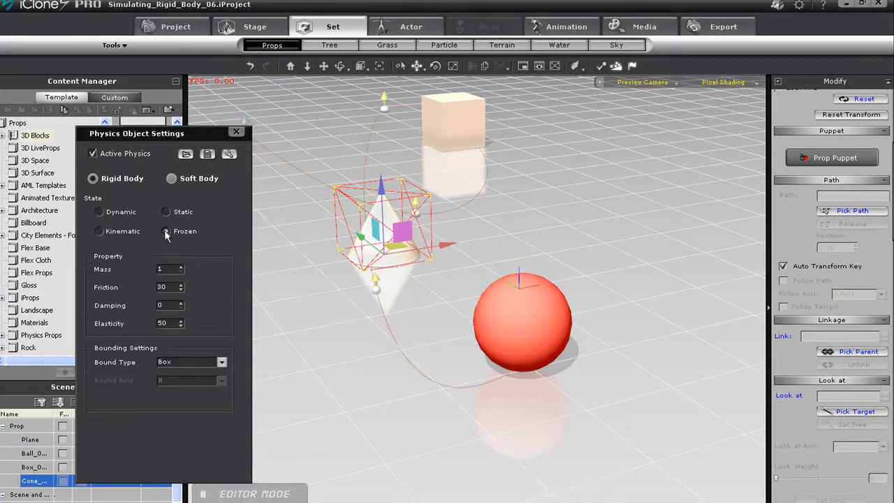
pyautogui.click(167, 231)
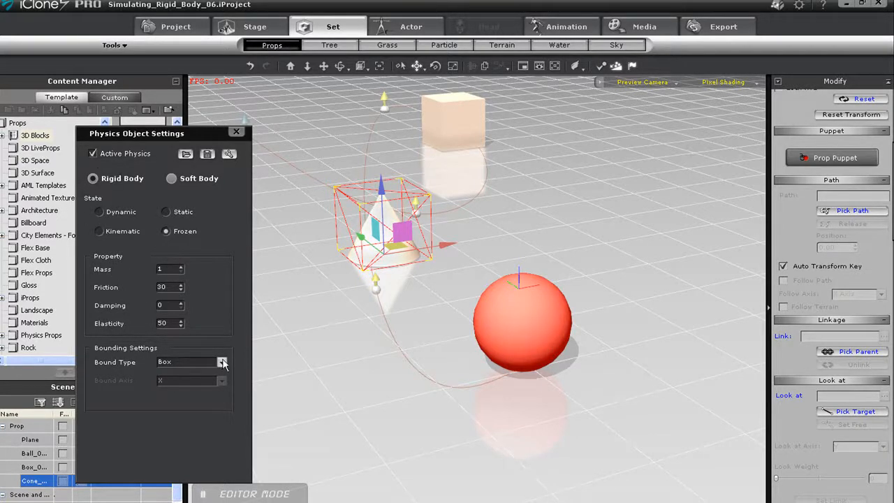
pyautogui.click(222, 362)
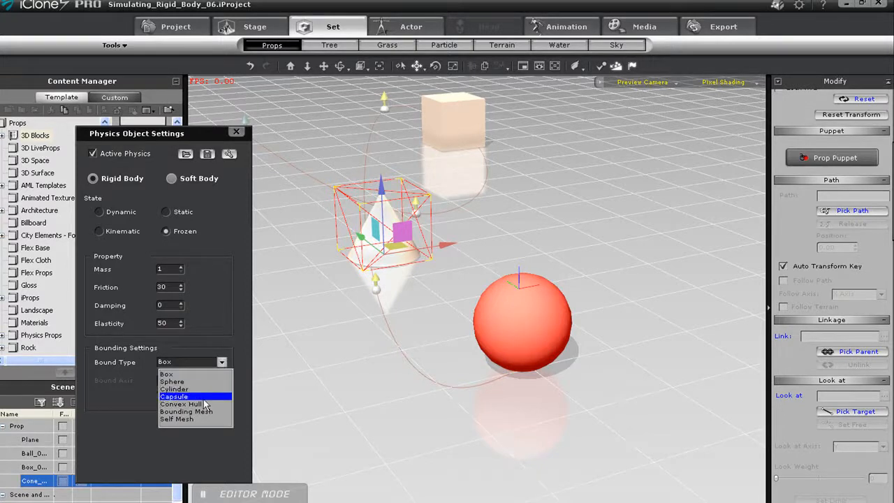
pyautogui.click(183, 403)
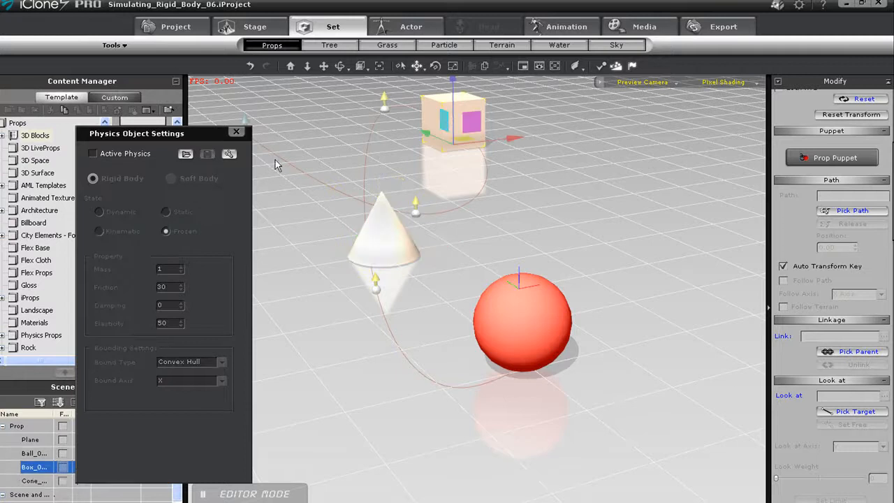
pyautogui.click(92, 153)
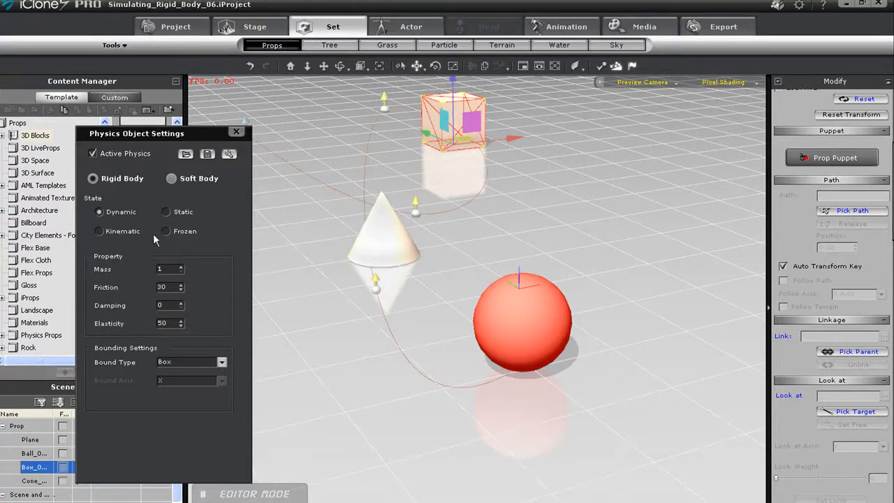
pyautogui.click(166, 231)
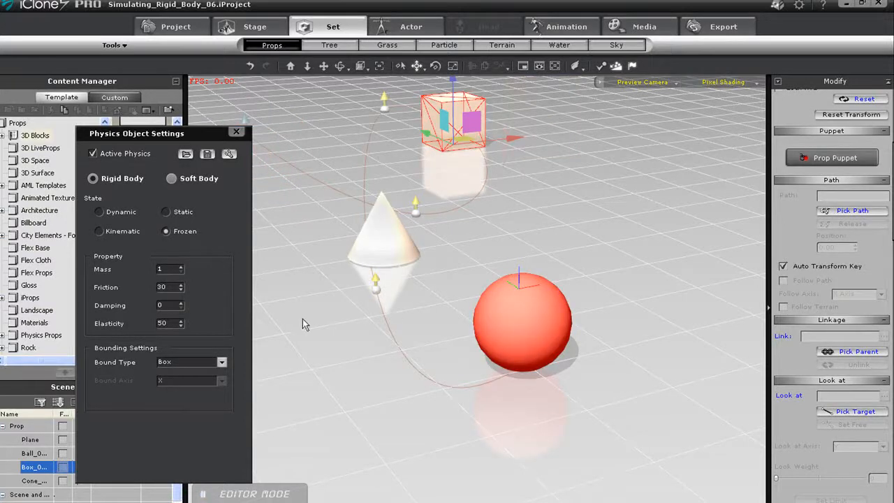
# Set the box's Mass to 100 in Physics Object Settings
pyautogui.tripleClick(168, 269)
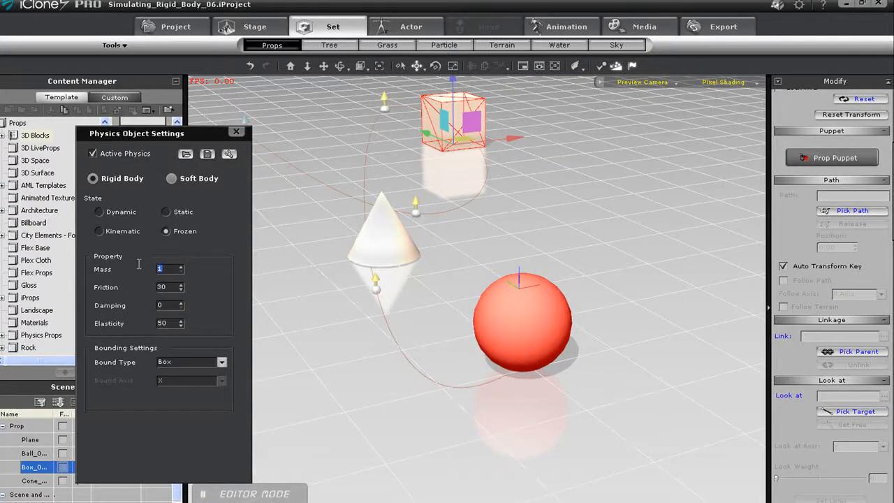
pyautogui.write('100')
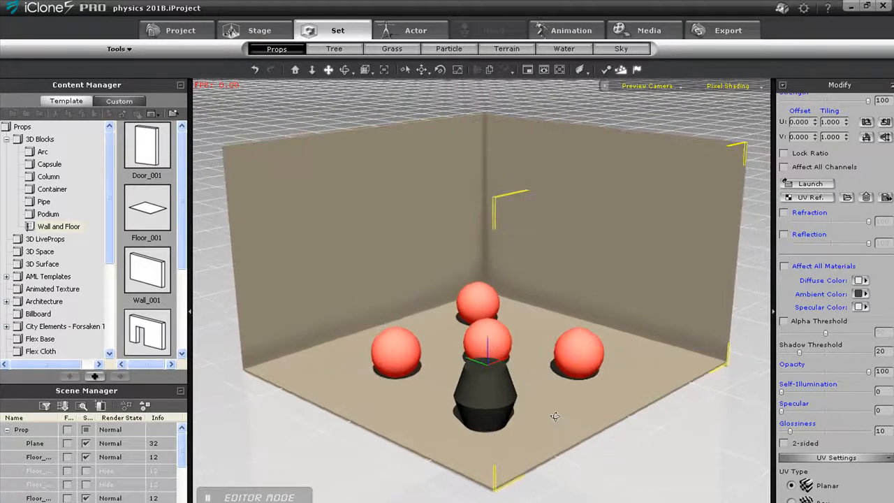
pyautogui.moveTo(45, 471)
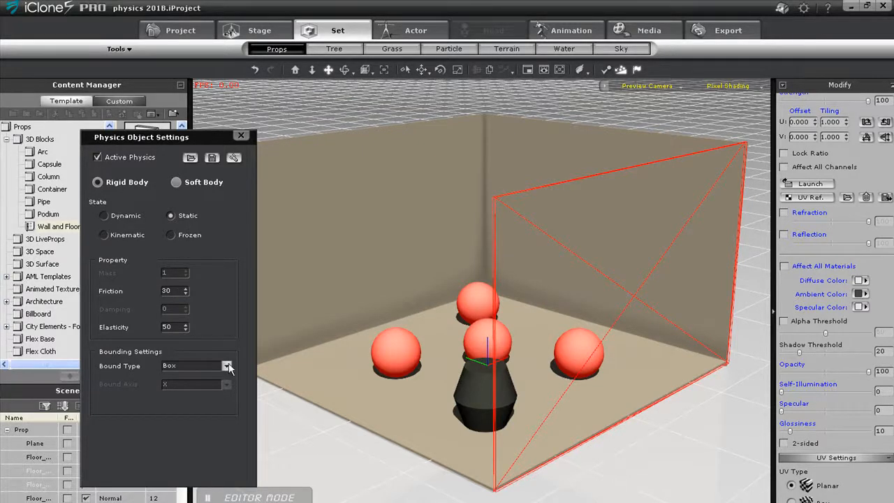
pyautogui.moveTo(172, 308)
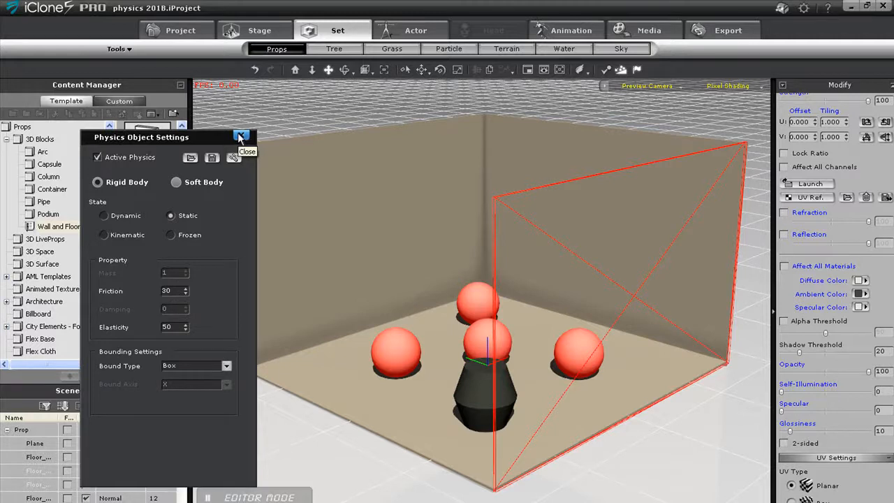
# Review wall and ball physics, make the podium kinematic, and choose Horizontal puppet move
pyautogui.click(241, 136)
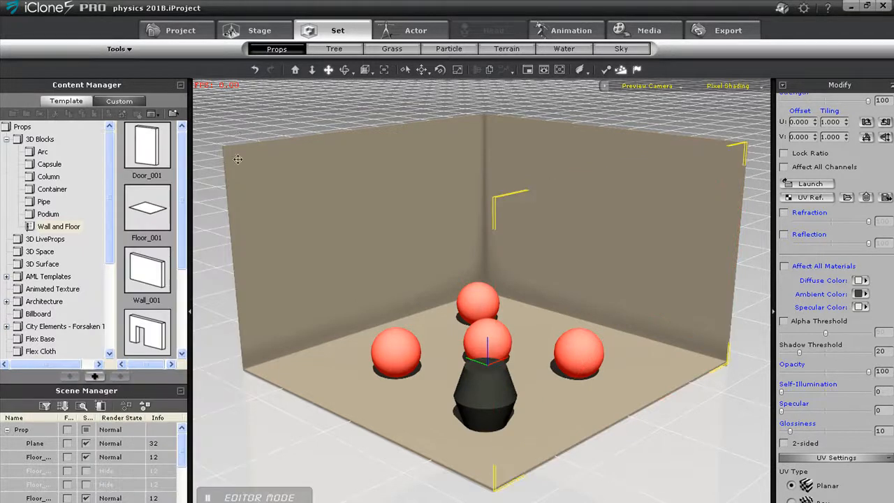
pyautogui.click(482, 304)
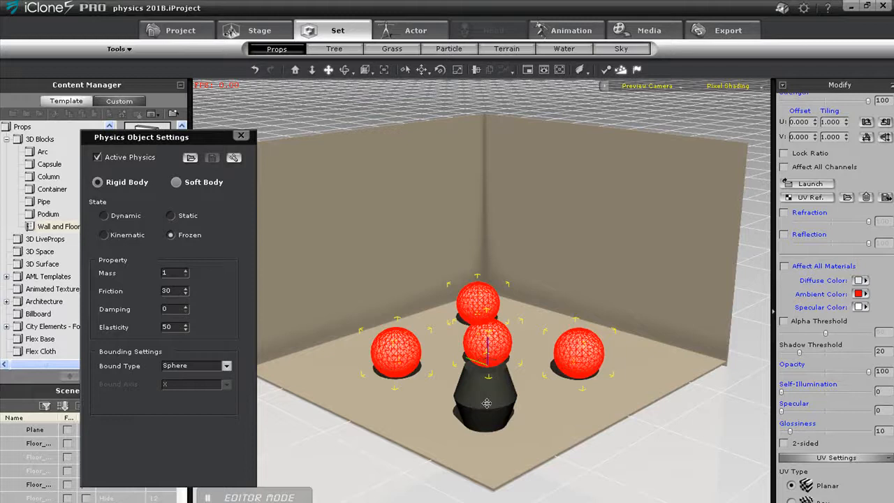
pyautogui.click(104, 235)
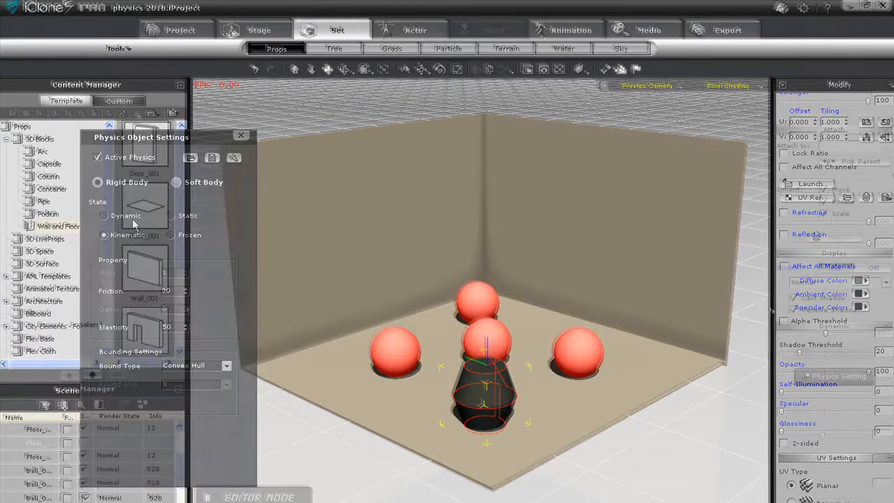
pyautogui.click(241, 136)
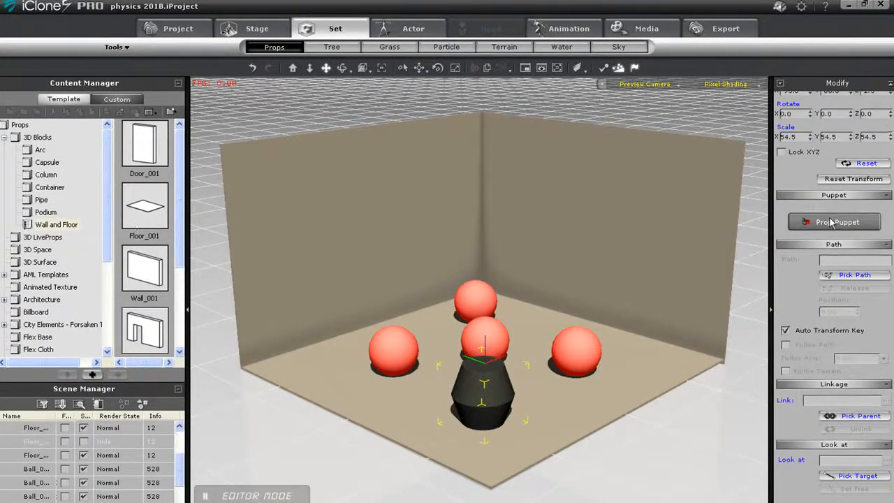
pyautogui.click(835, 221)
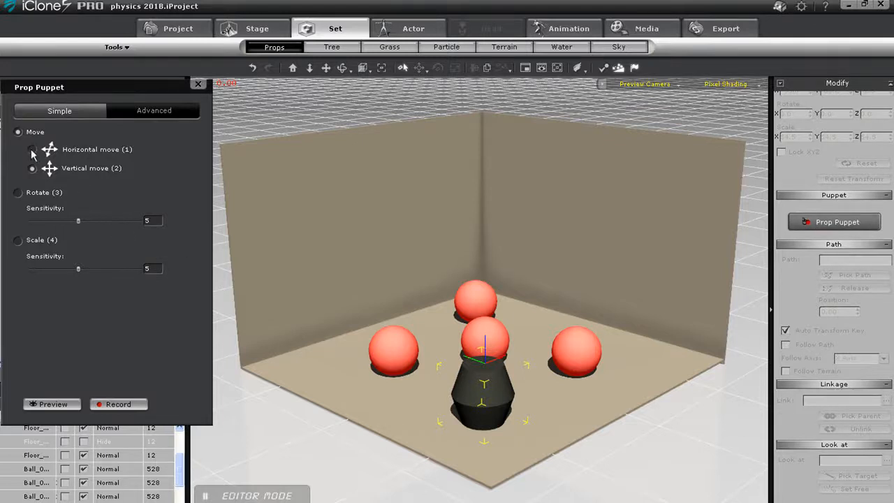
pyautogui.click(31, 149)
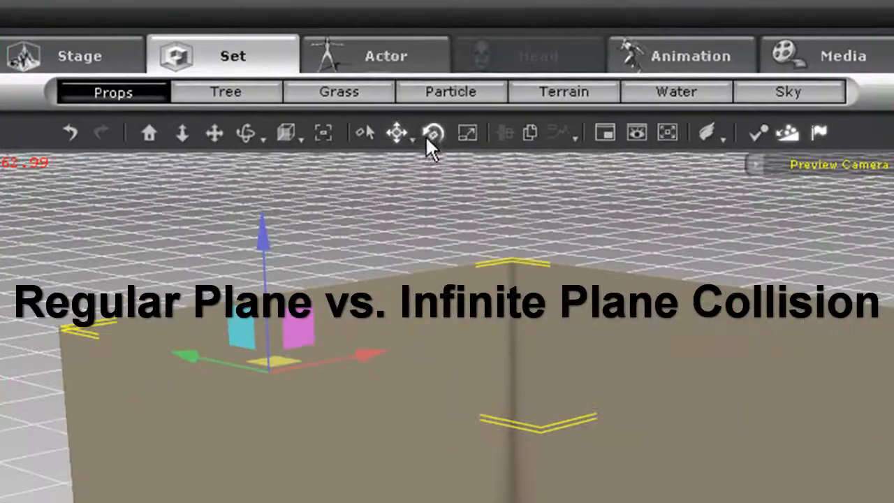
# Ctrl-drag a copy of the Infinite Plane upward above the room
pyautogui.click(433, 133)
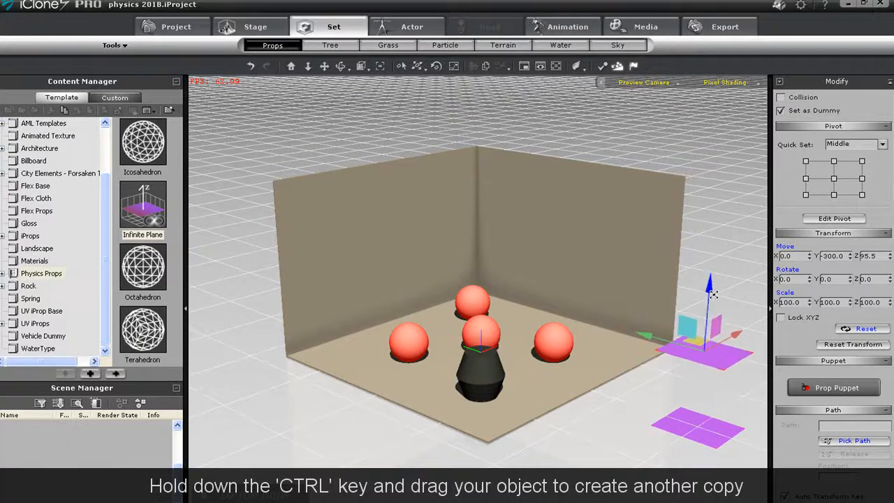
pyautogui.moveTo(708, 331); pyautogui.dragTo(716, 217)
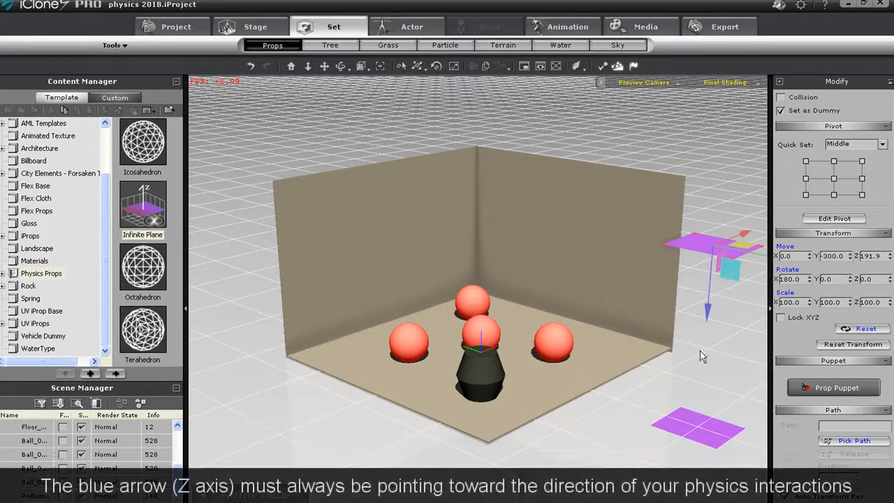
pyautogui.moveTo(712, 262)
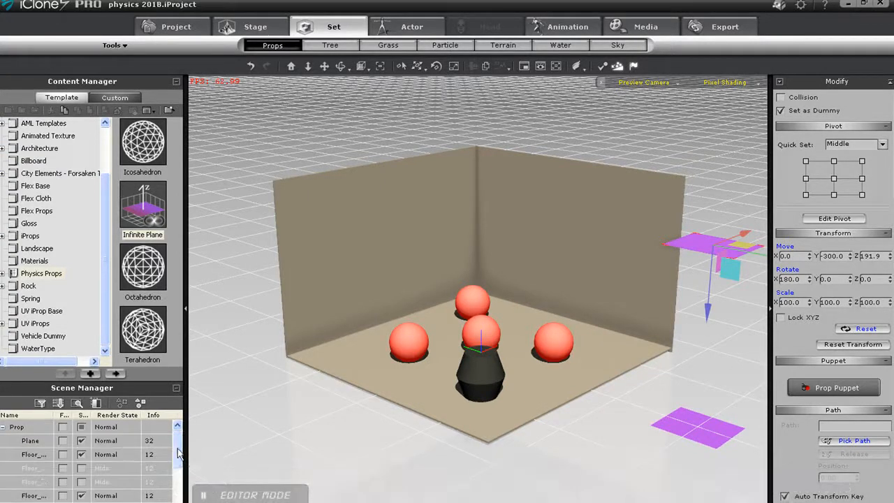
# Align the walls along Z, unhide the Floor prop as a ceiling, and select both Infinite Planes
pyautogui.click(30, 454)
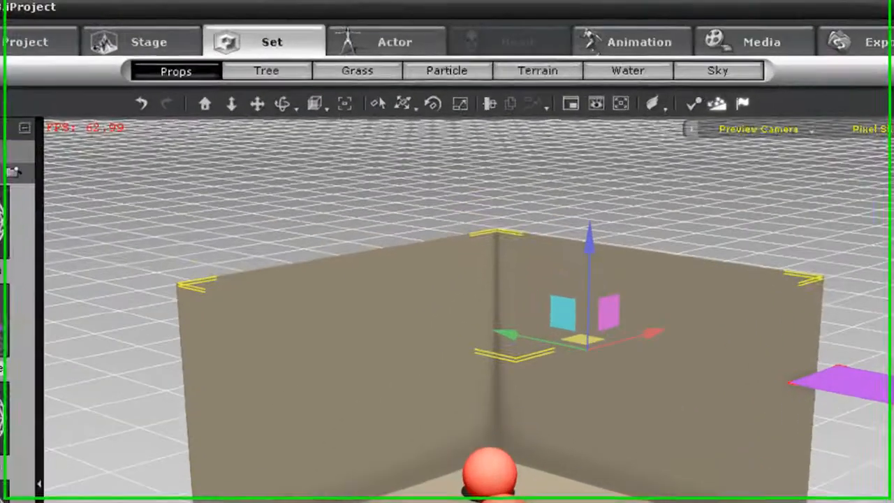
pyautogui.moveTo(492, 104)
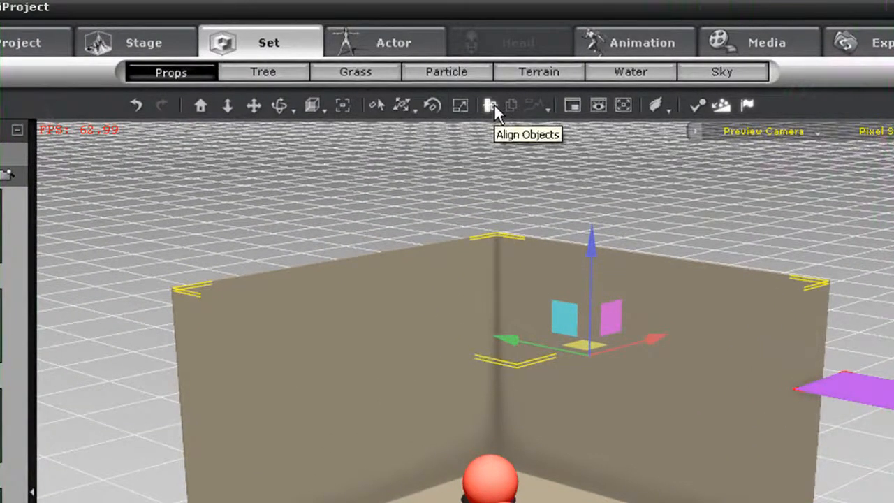
pyautogui.click(492, 104)
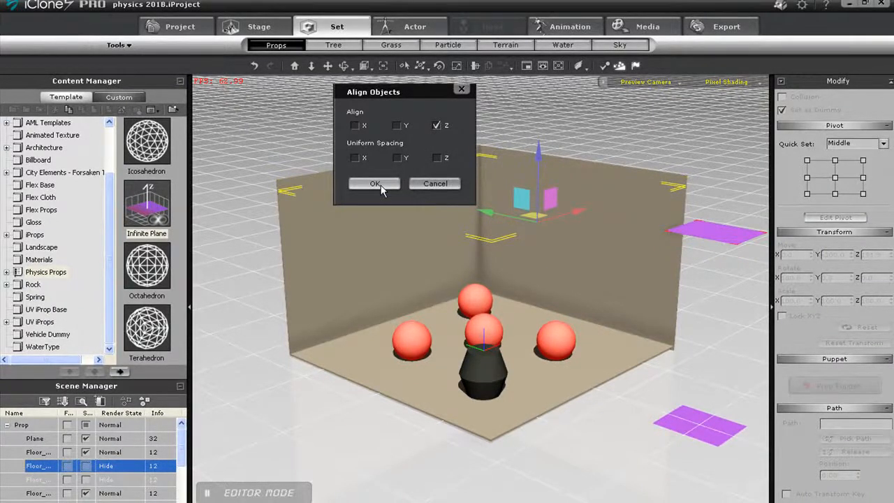
pyautogui.click(375, 182)
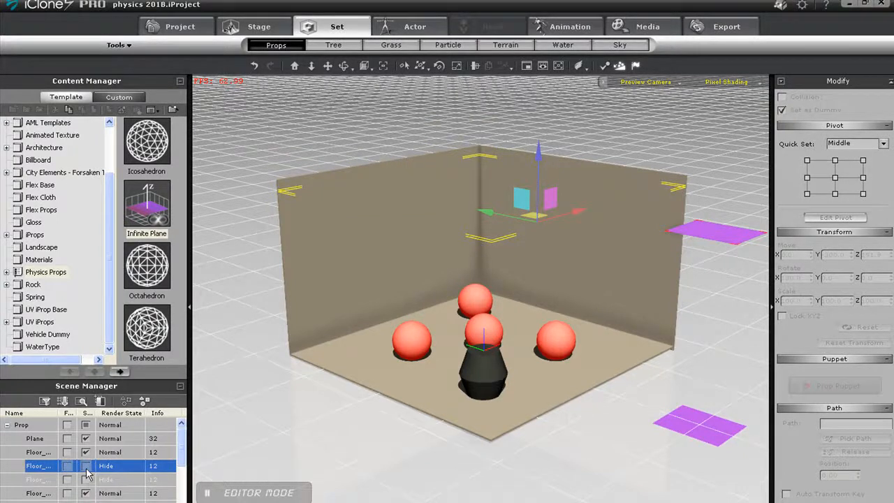
pyautogui.click(85, 465)
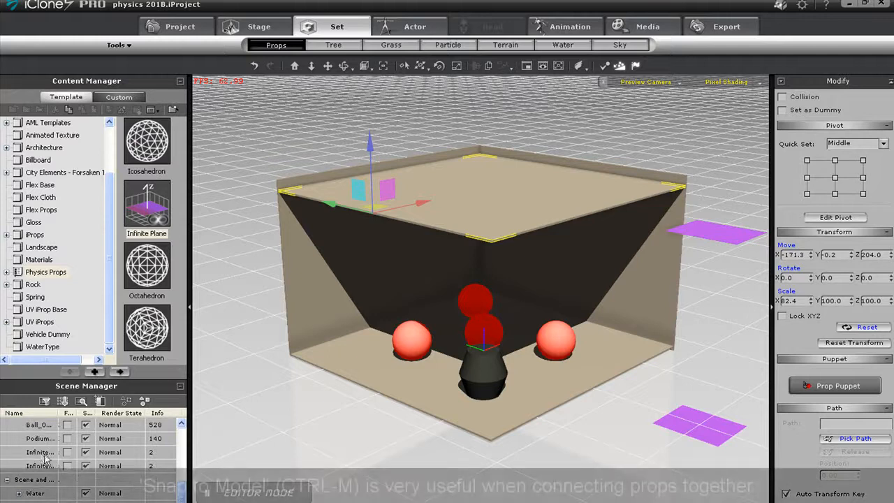
pyautogui.click(40, 451)
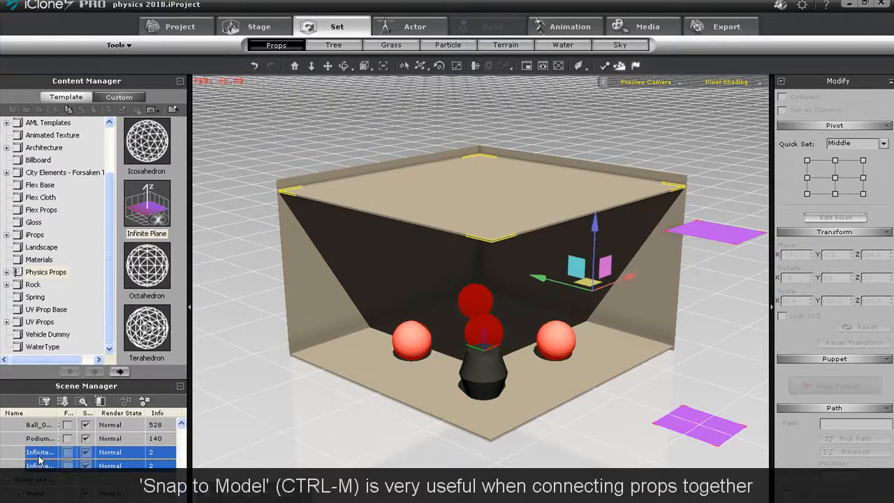
pyautogui.click(39, 465)
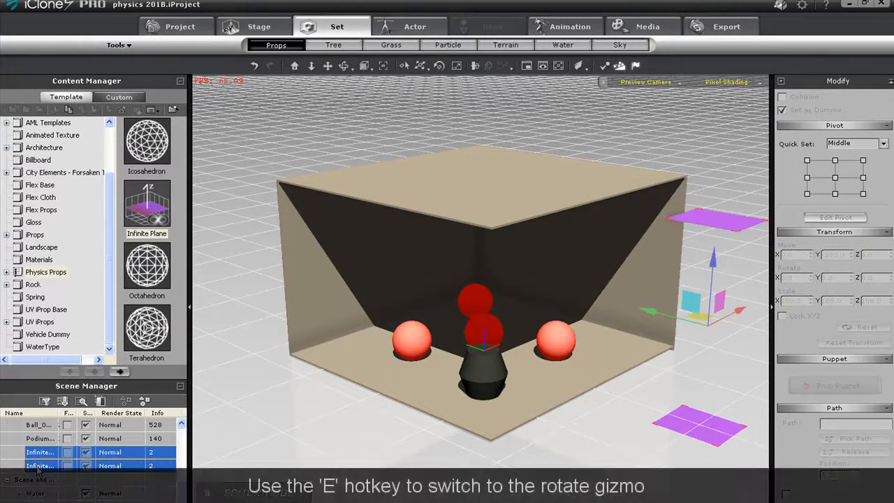
# Switch the selected Infinite Planes to the rotate gizmo with E
pyautogui.press('e')
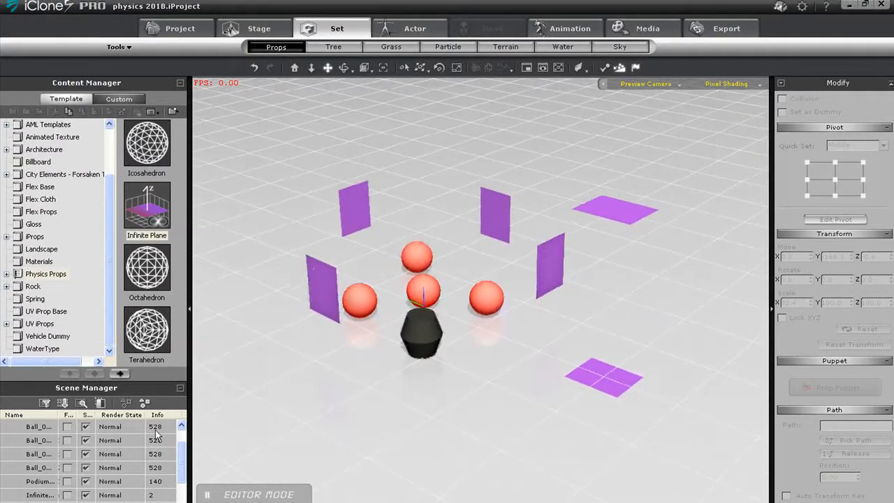
# Set all Infinite Plane items as invisible dummies with Ctrl+D, then select the podium
pyautogui.click(39, 494)
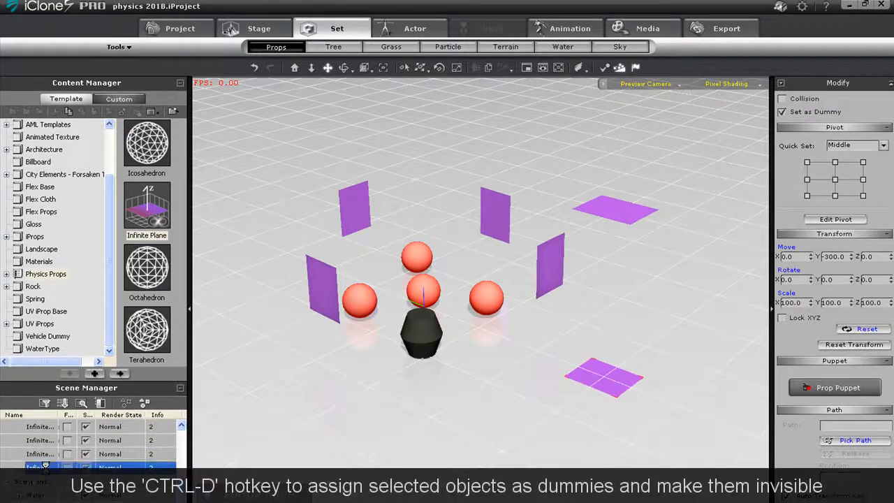
pyautogui.press('ctrl+d')
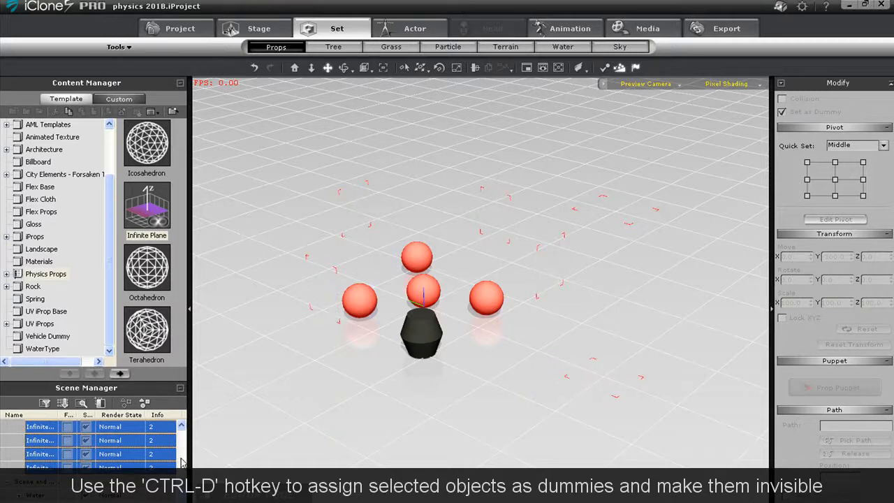
pyautogui.click(421, 332)
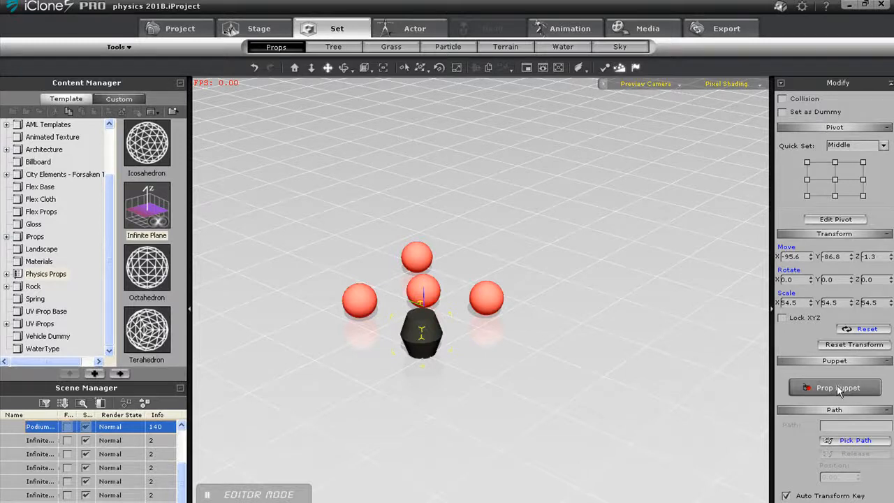
# Use Prop Puppet's Simple-mode Horizontal move and preview the podium's motion with Space
pyautogui.click(835, 388)
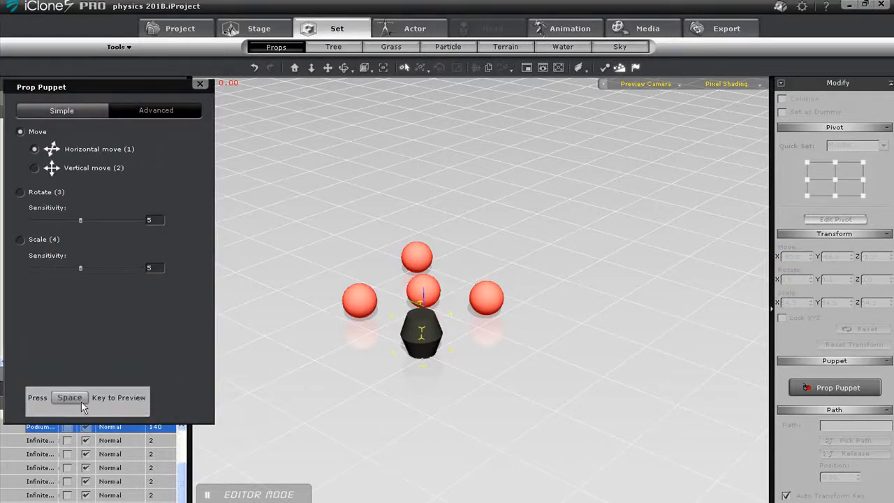
pyautogui.press('space')
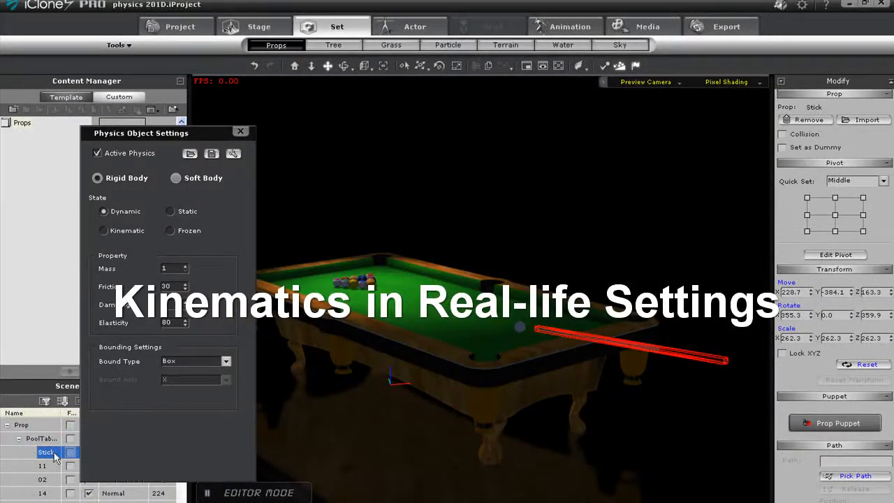
pyautogui.moveTo(134, 233)
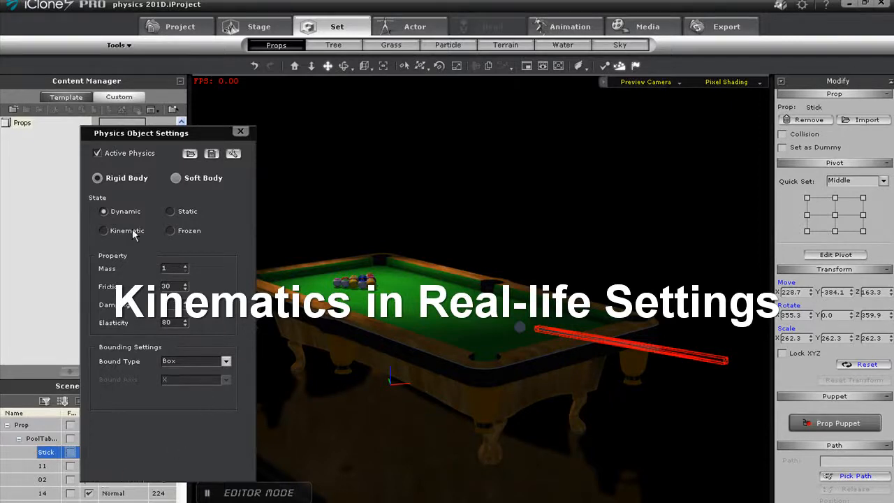
# Set the Stick to Kinematic with a Self Mesh bound, then close Physics Object Settings
pyautogui.click(104, 230)
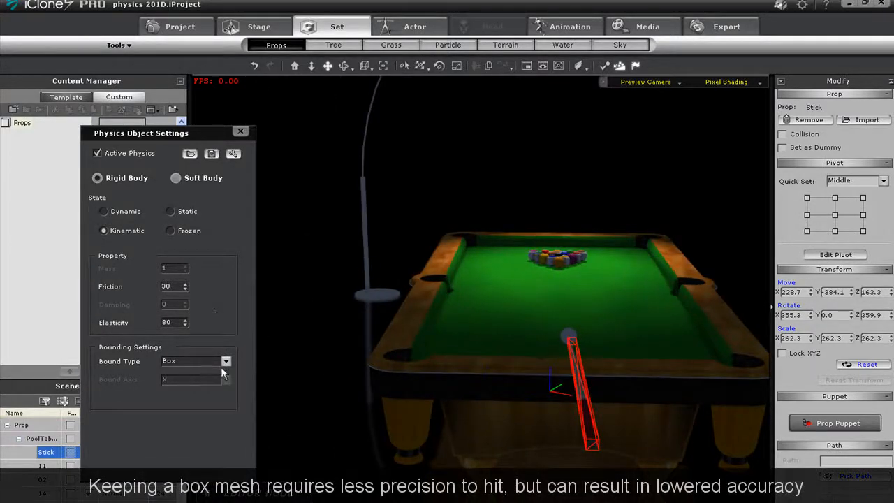
pyautogui.click(226, 361)
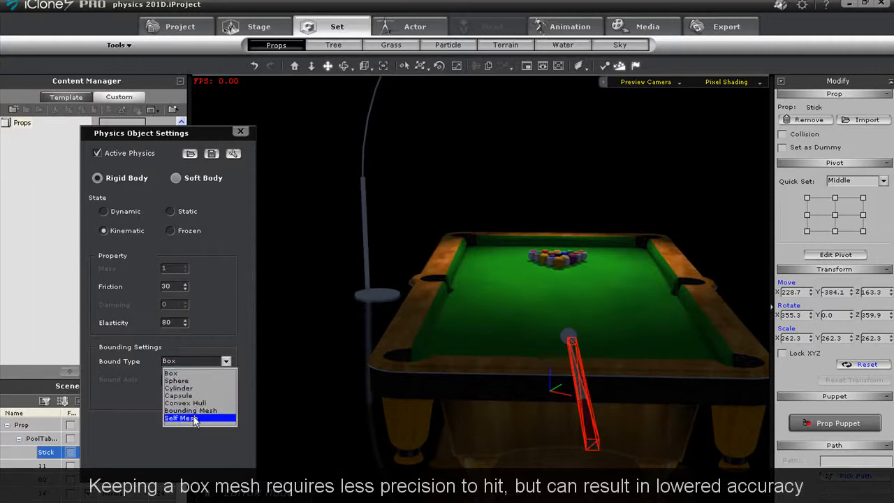
pyautogui.click(181, 418)
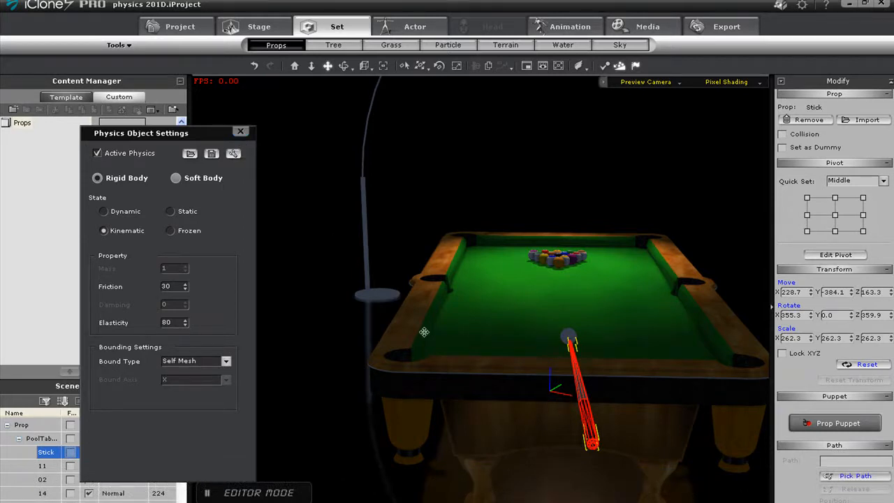
pyautogui.click(240, 131)
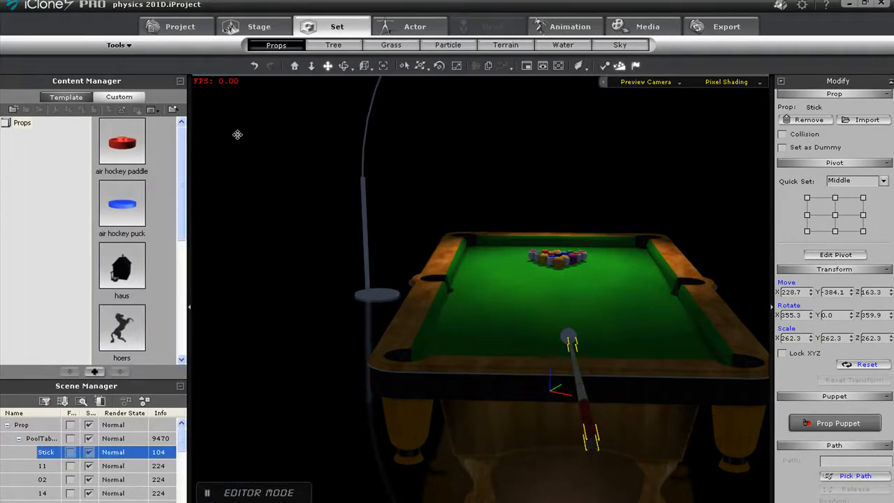
# Select every ball except Pool_Table and give them Active Physics, Frozen, Sphere bound
pyautogui.click(42, 466)
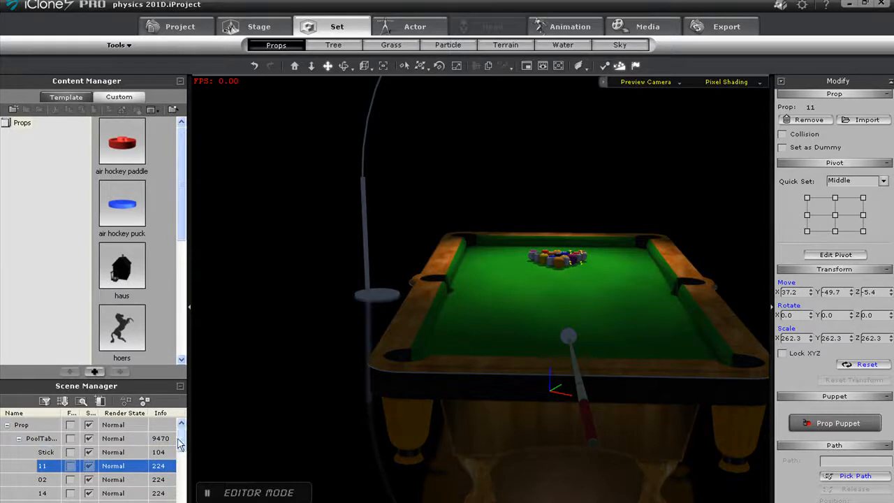
pyautogui.scroll(-3)
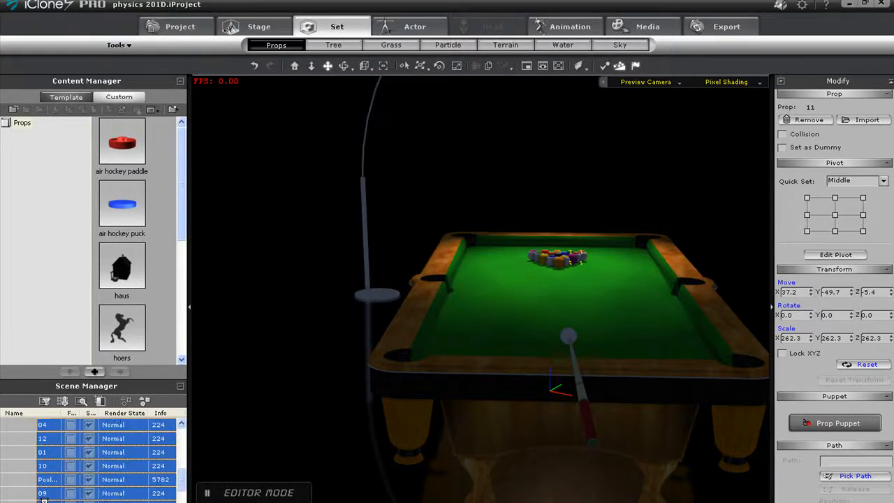
pyautogui.click(48, 478)
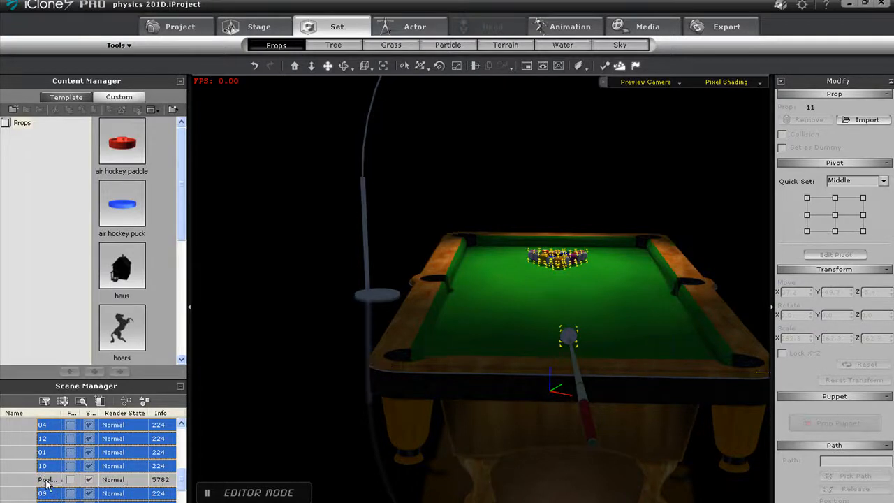
pyautogui.moveTo(361, 385)
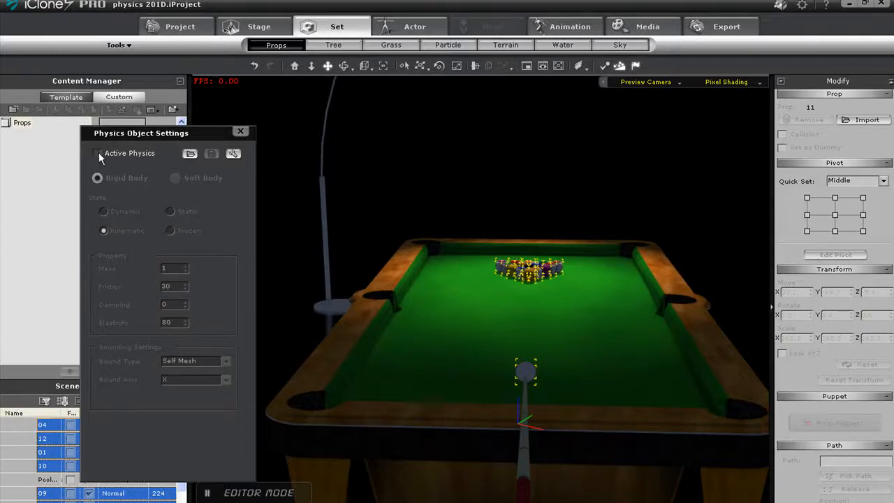
pyautogui.click(98, 153)
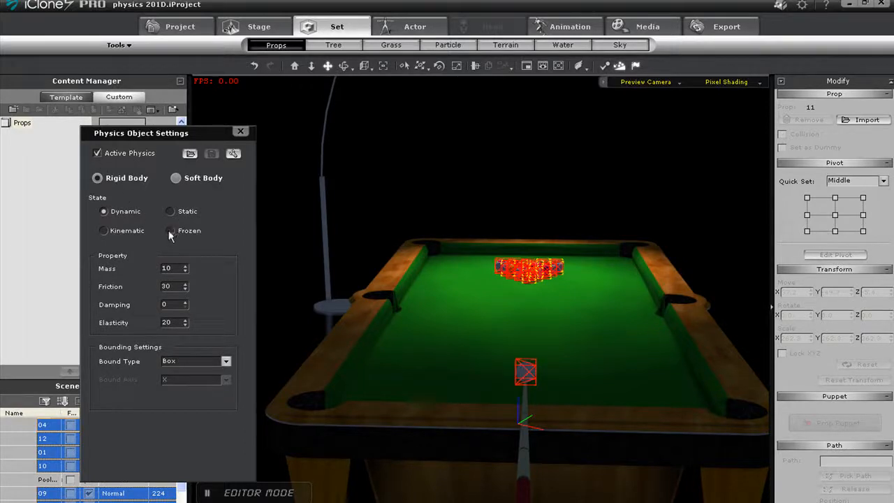
pyautogui.click(170, 230)
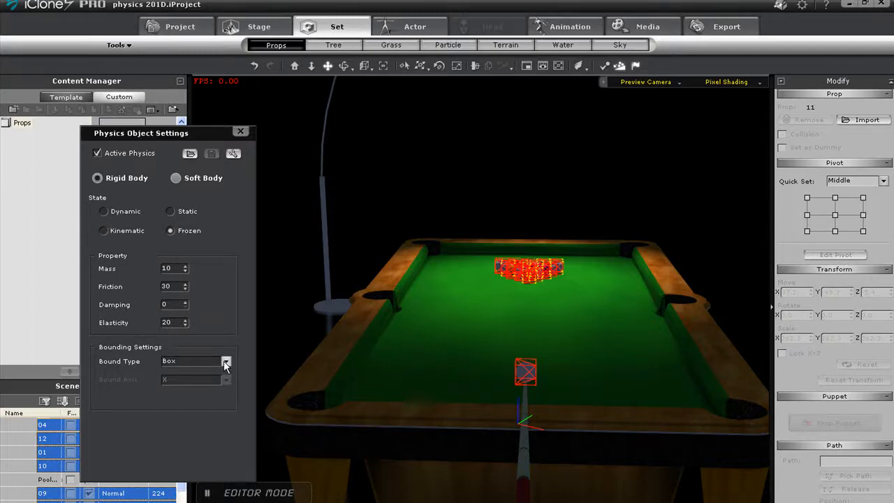
pyautogui.click(225, 361)
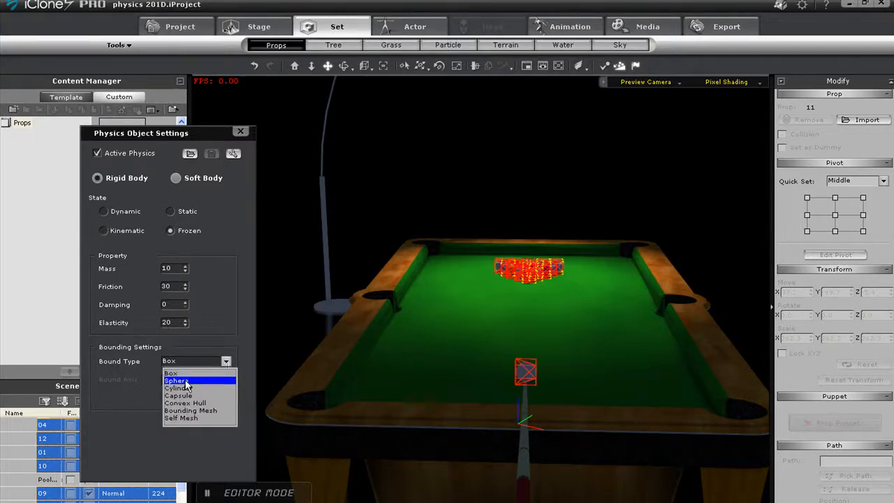
pyautogui.click(176, 381)
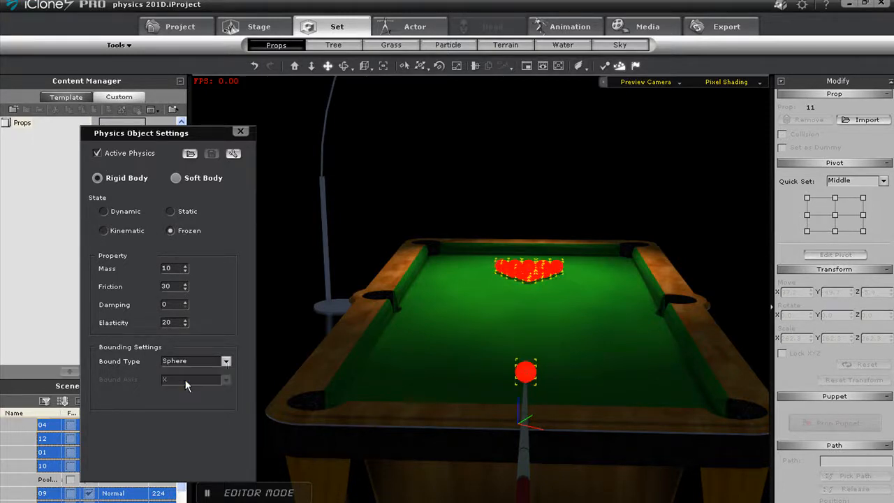
pyautogui.moveTo(241, 131)
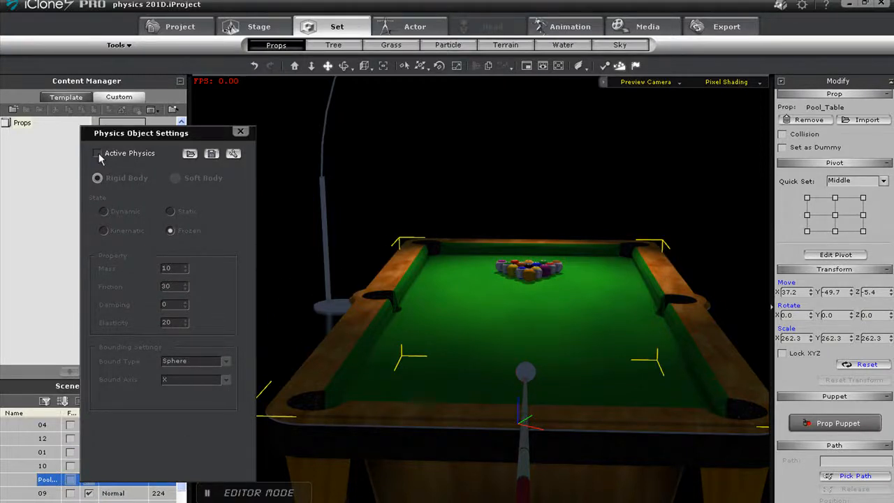
# Turn on Active Physics for Pool_Table, set it Static with a Self Mesh bound
pyautogui.click(98, 153)
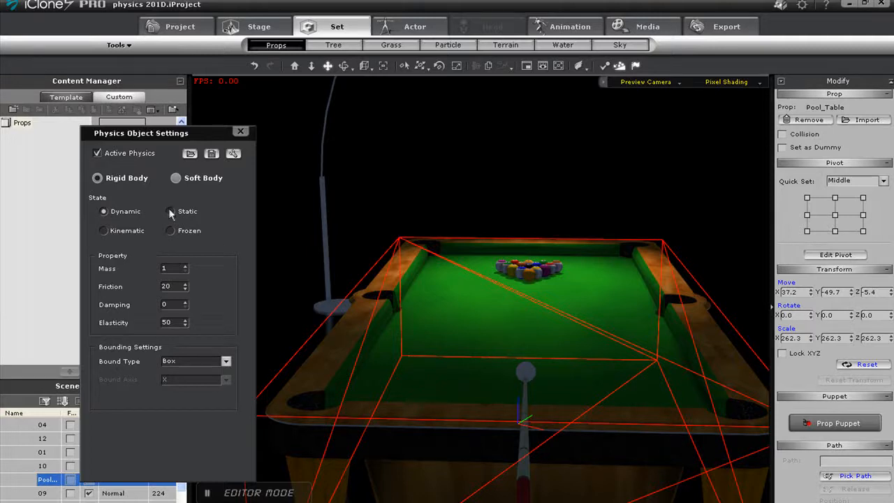
pyautogui.click(171, 211)
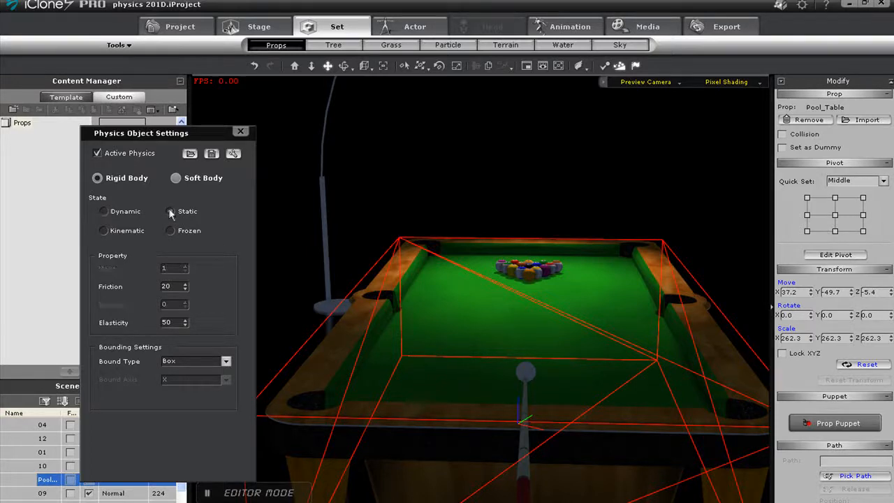
pyautogui.click(171, 211)
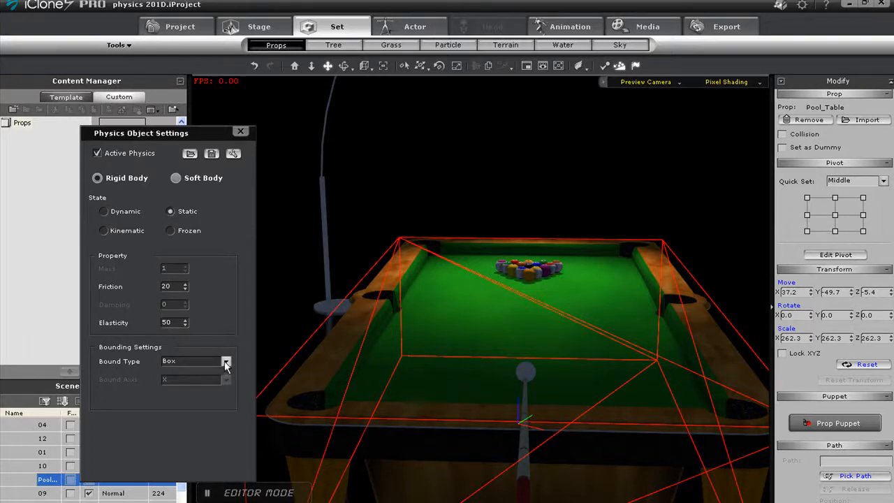
pyautogui.click(226, 361)
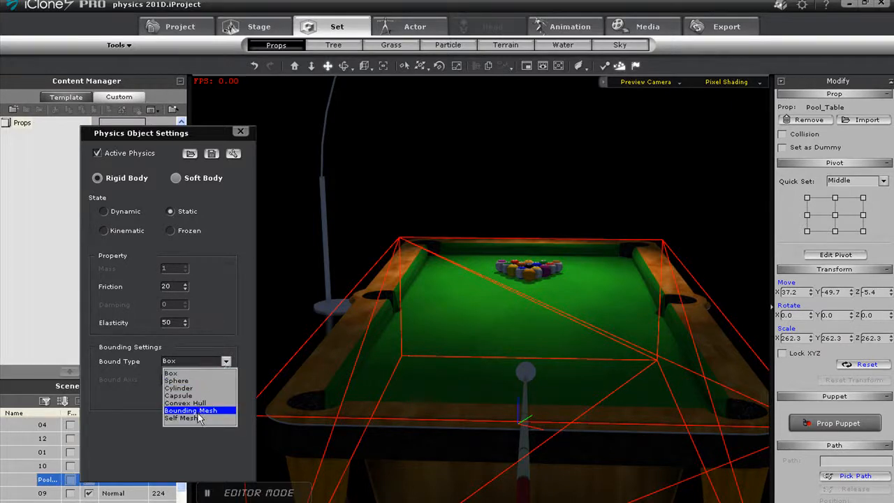
pyautogui.click(183, 417)
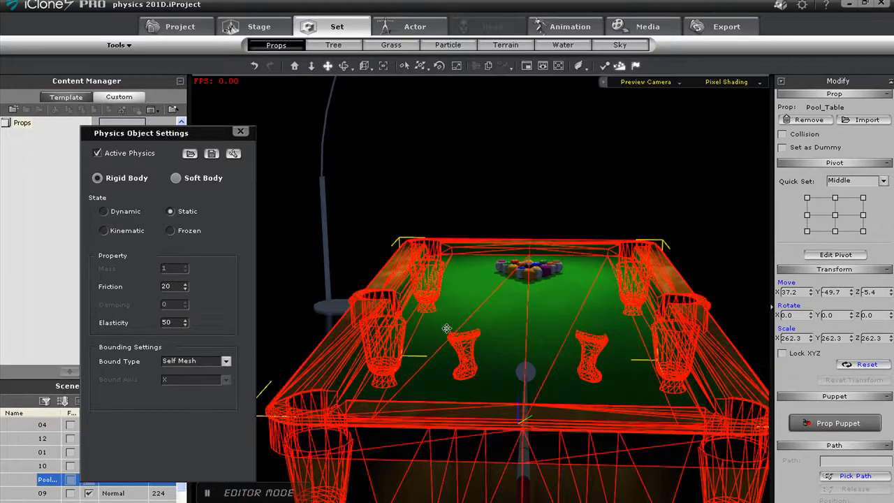
# Key the Stick pulled back at frame 60 and thrust into the cue ball at frame 82
pyautogui.moveTo(446, 328); pyautogui.dragTo(447, 342)
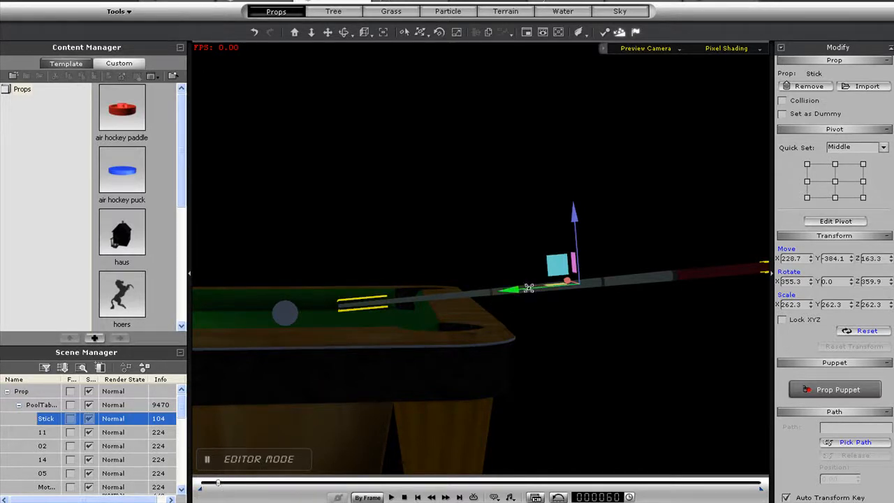
pyautogui.moveTo(520, 290); pyautogui.dragTo(548, 288)
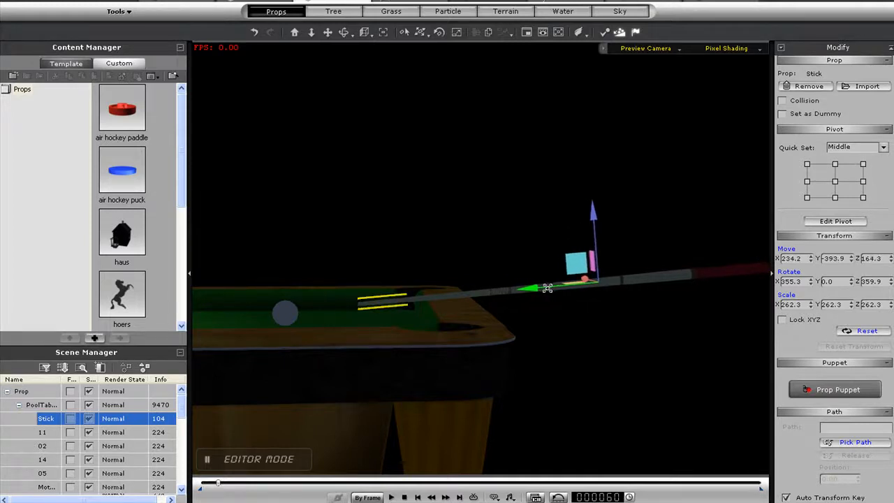
pyautogui.moveTo(548, 288); pyautogui.dragTo(590, 285)
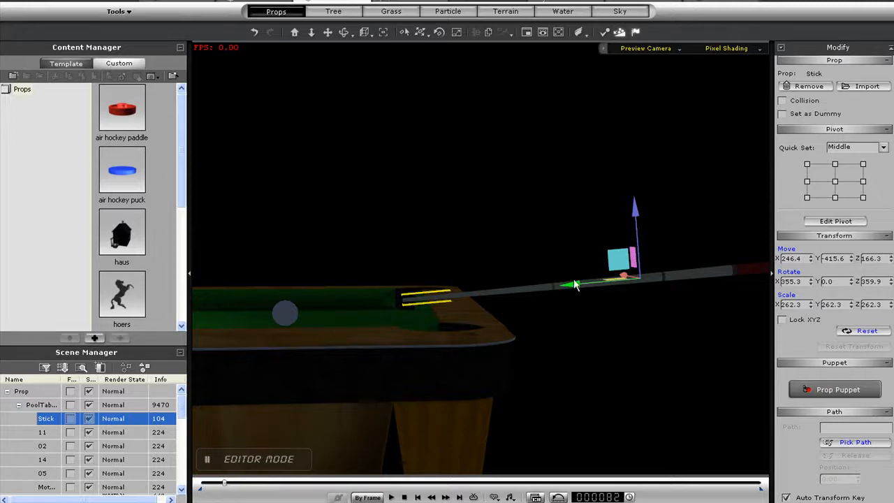
pyautogui.moveTo(576, 285); pyautogui.dragTo(537, 283)
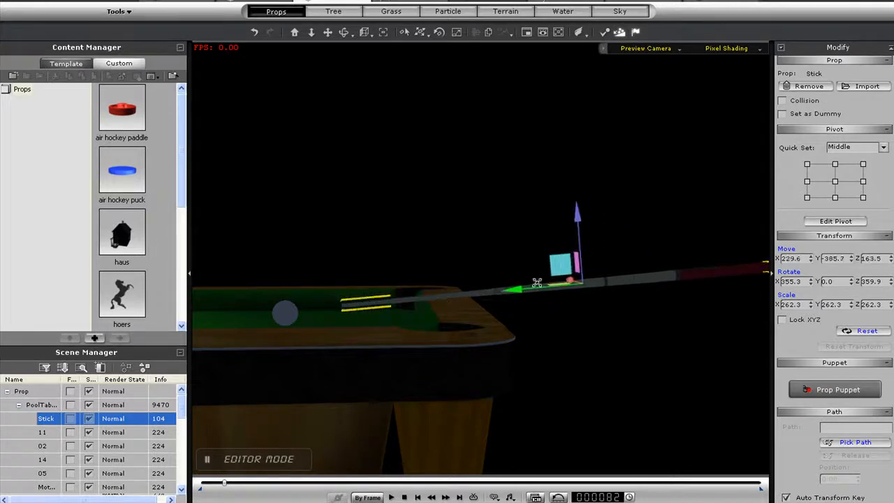
pyautogui.moveTo(534, 286); pyautogui.dragTo(457, 290)
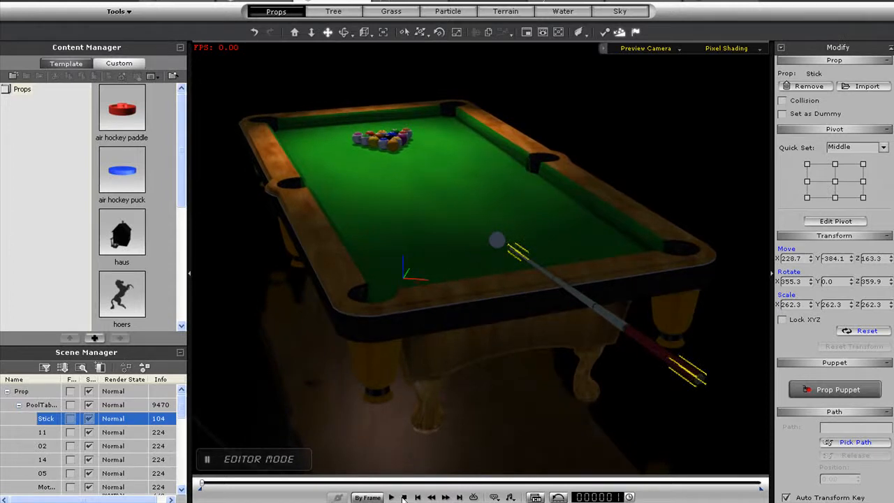
# Play the cue shot scattering the rack, then stop back at frame 1
pyautogui.click(391, 497)
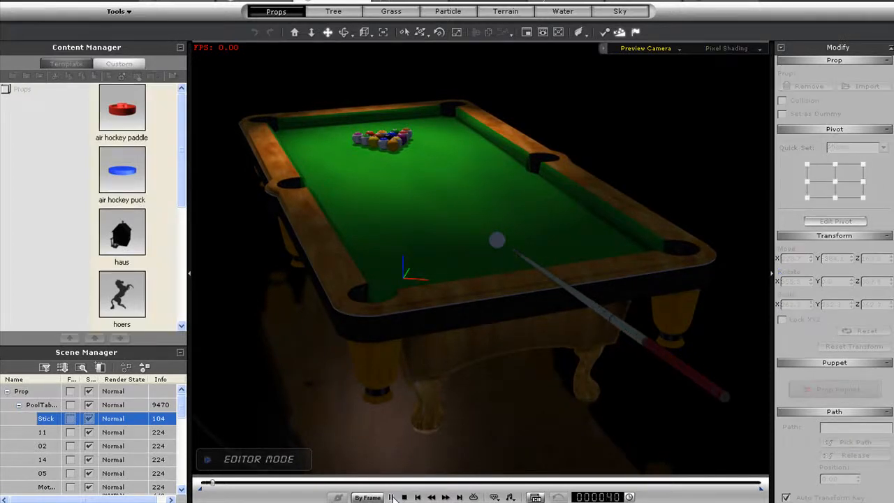
pyautogui.click(391, 496)
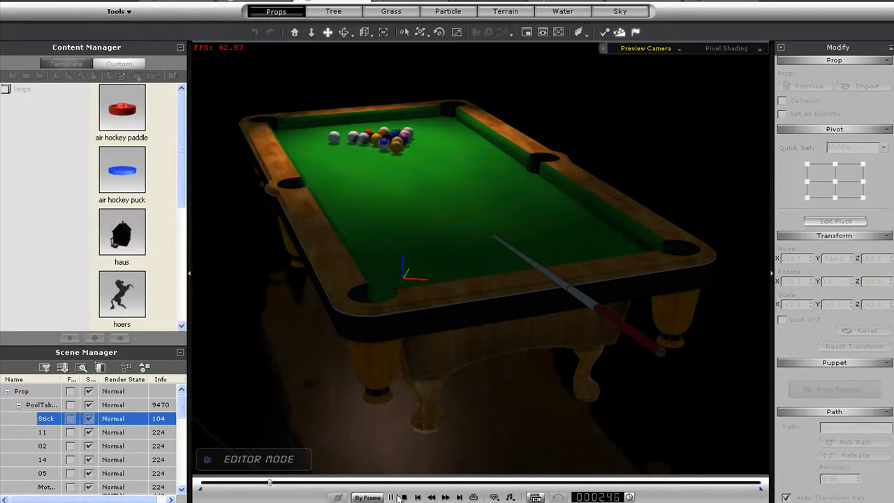
pyautogui.click(391, 497)
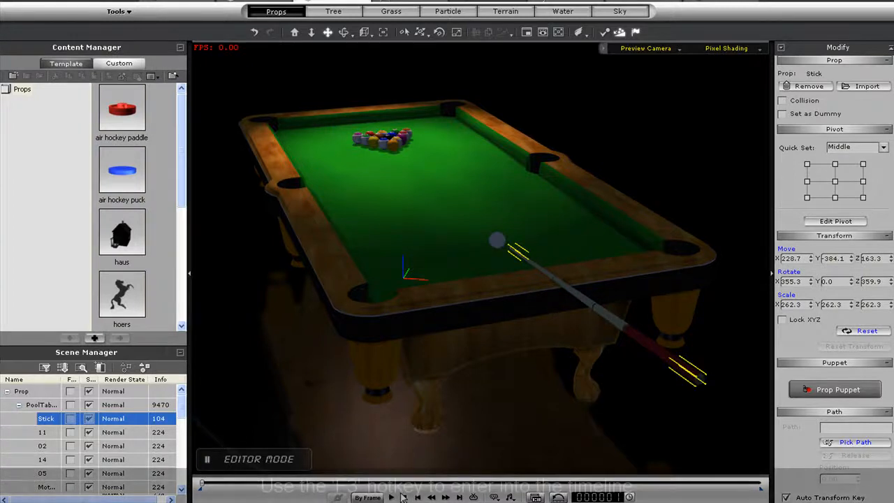
pyautogui.press('f3')
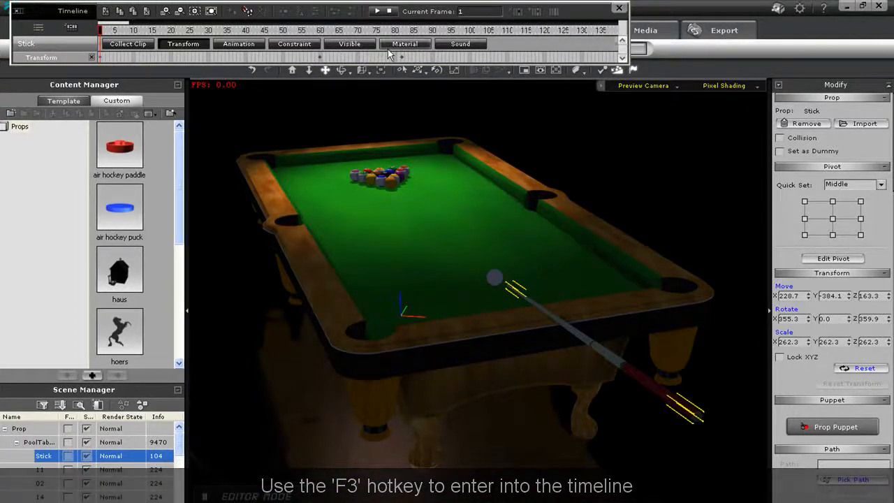
# Move the Timeline slider to a later frame to key the Stick striking the cue ball
pyautogui.click(376, 11)
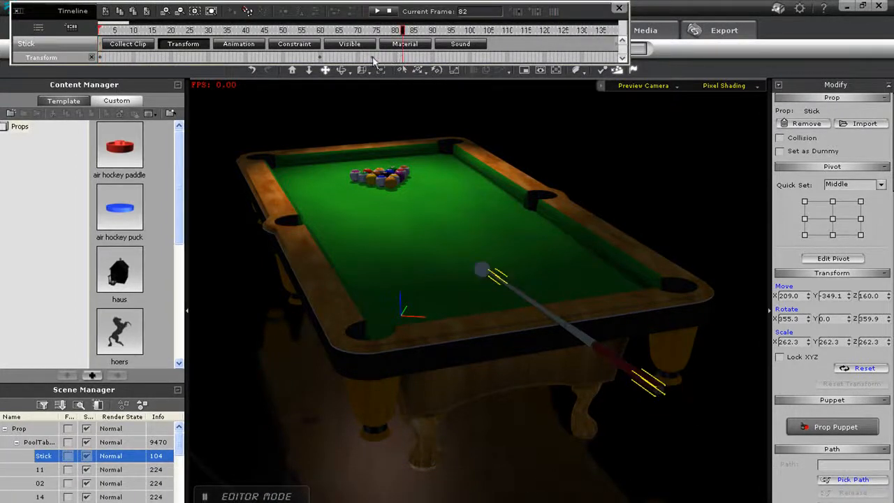
pyautogui.click(264, 33)
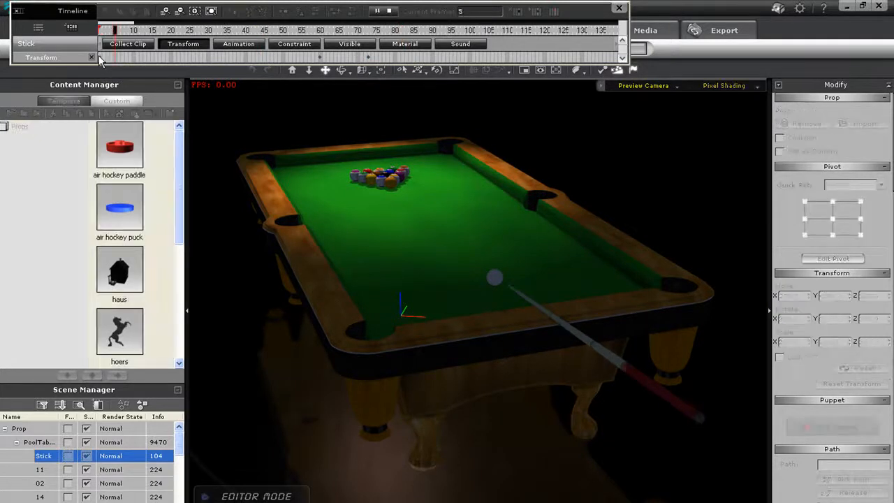
pyautogui.click(376, 11)
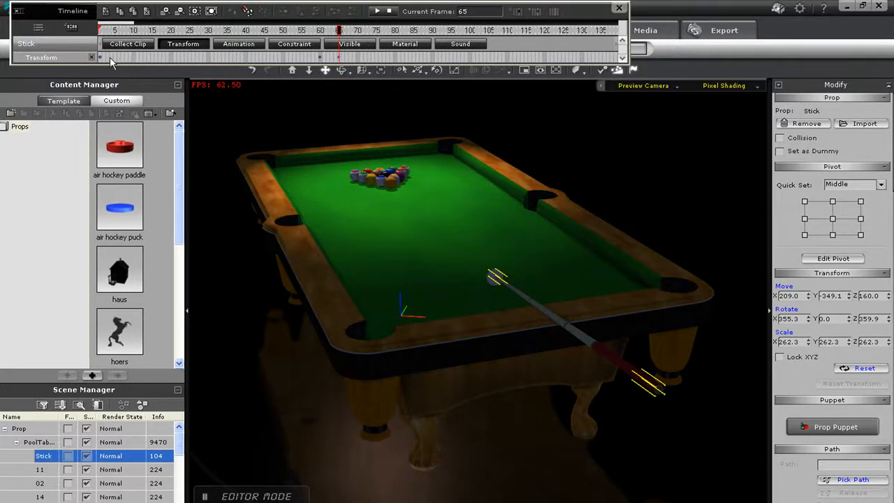
pyautogui.click(377, 12)
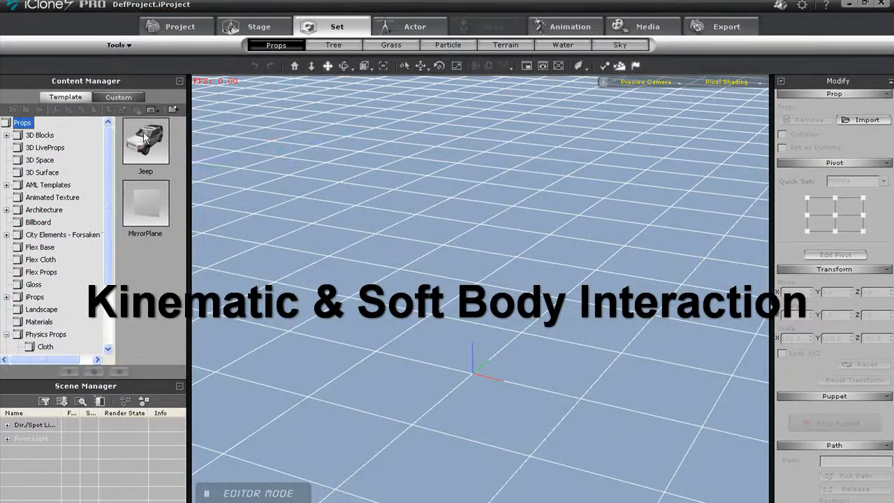
# Add the Jeep and Cloth_Pin_2_Points props, then move the Jeep into position
pyautogui.doubleClick(146, 141)
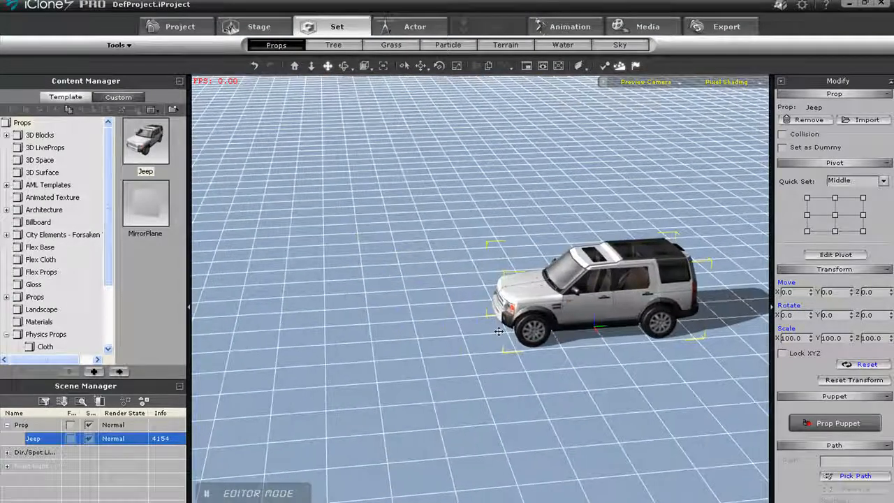
pyautogui.scroll(-3)
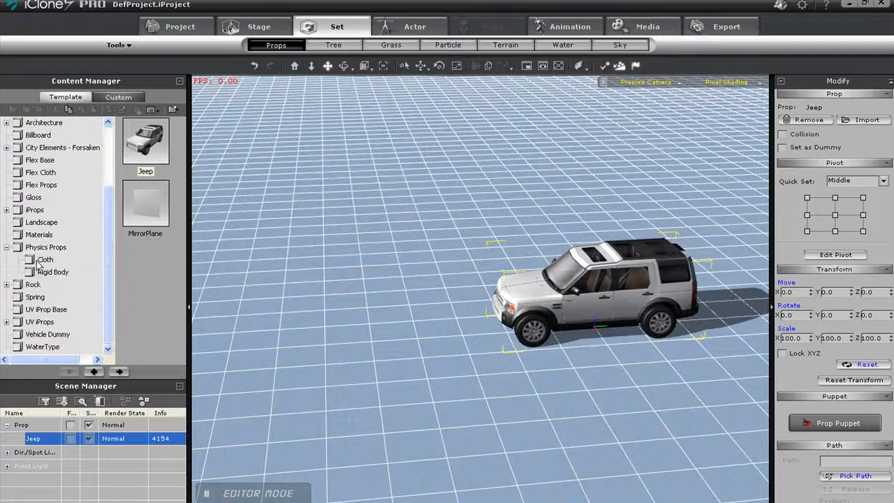
pyautogui.click(45, 259)
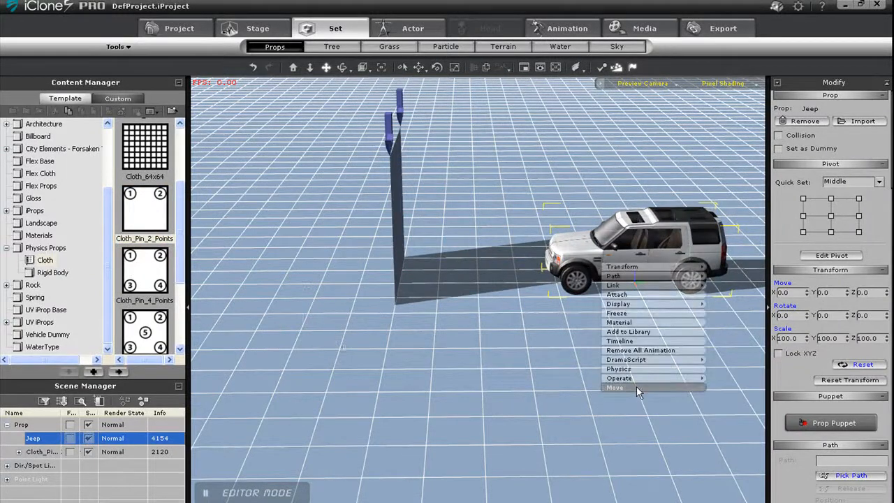
pyautogui.click(615, 388)
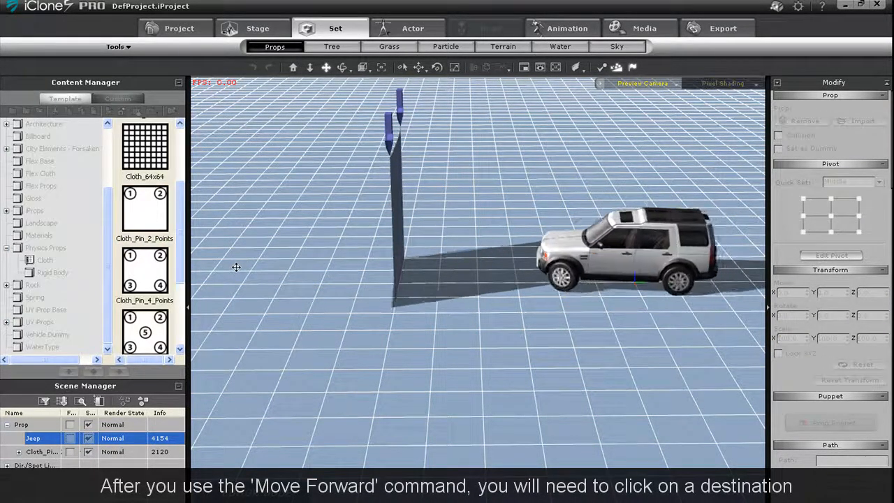
pyautogui.click(237, 267)
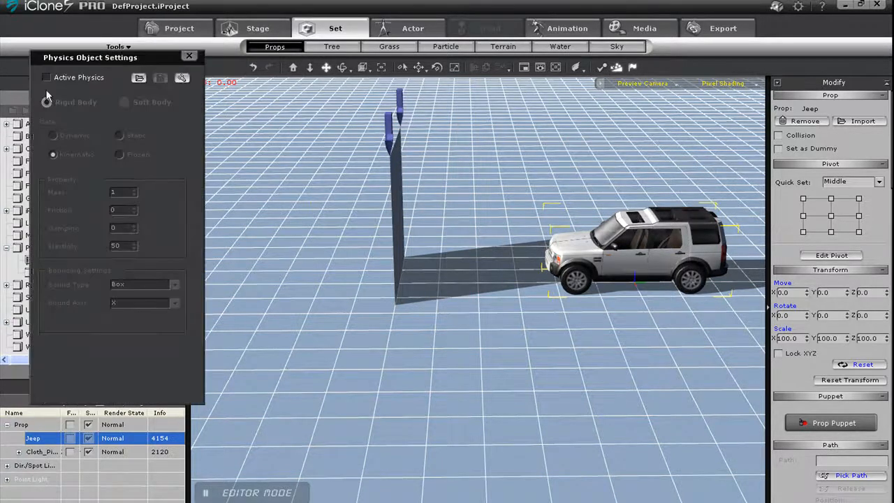
# Give the Jeep Active Physics, Kinematic type, Friction 0 and a Convex Hull bound
pyautogui.click(47, 78)
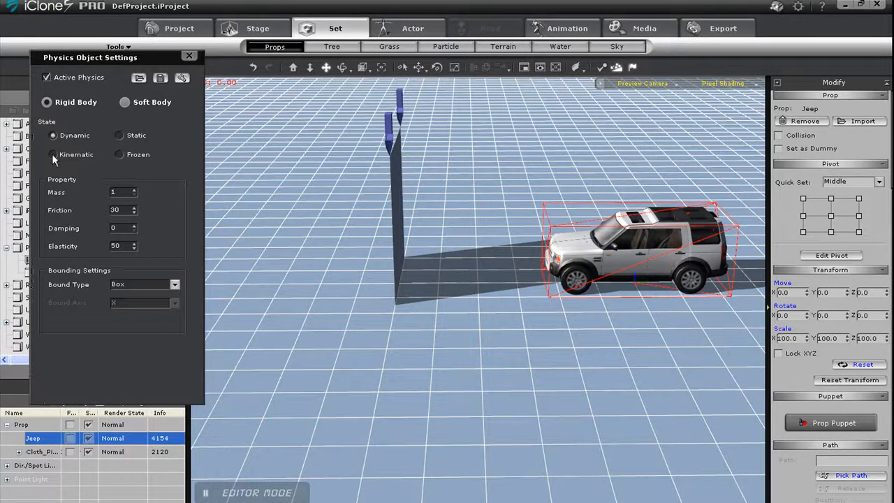
pyautogui.click(53, 154)
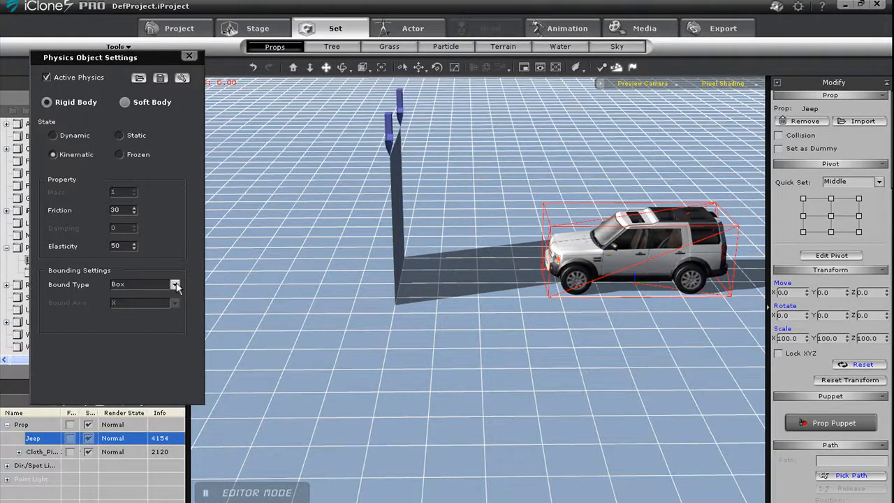
pyautogui.moveTo(232, 293)
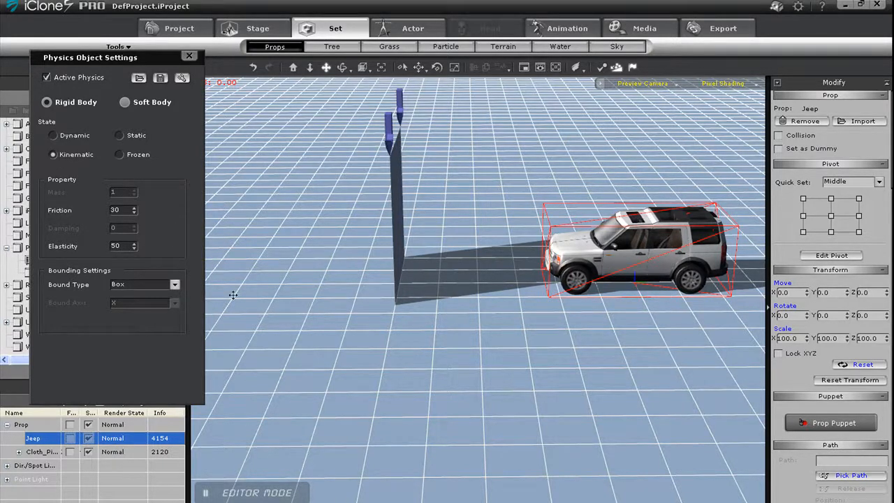
pyautogui.click(173, 284)
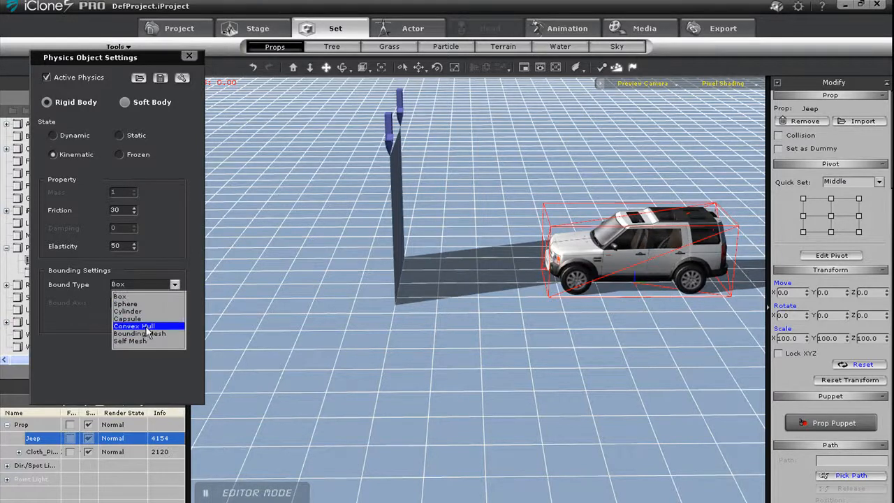
pyautogui.click(133, 326)
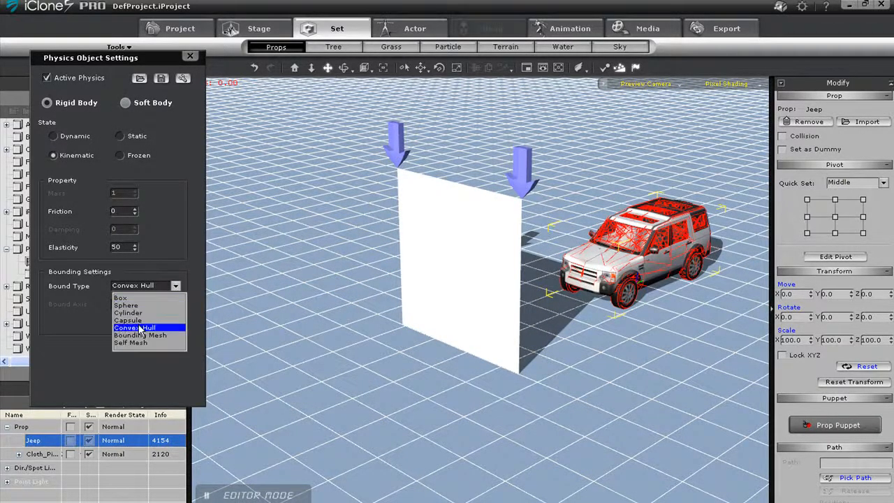
pyautogui.click(120, 298)
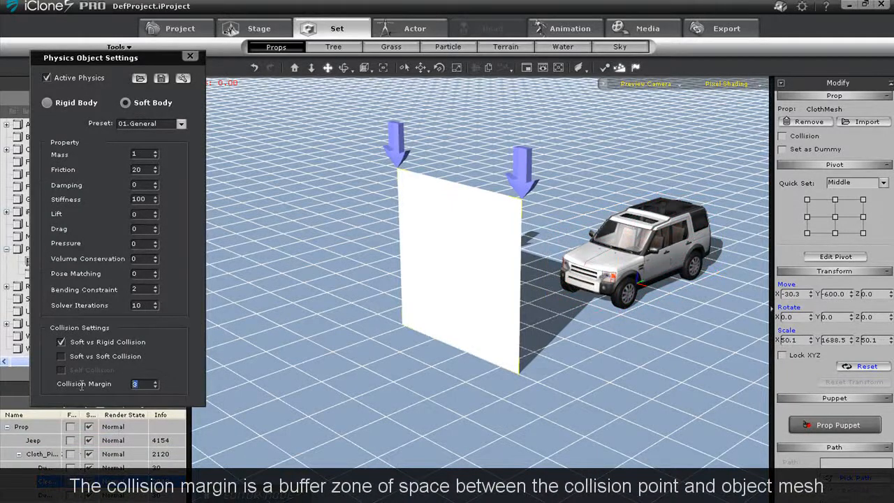
# Change Collision Margin to 6 in the cloth's Physics Object Settings
pyautogui.click(152, 381)
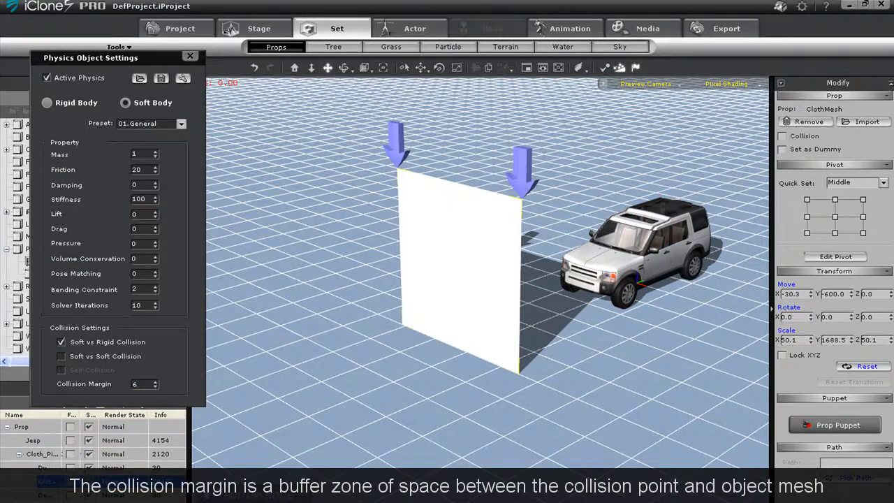
pyautogui.click(33, 439)
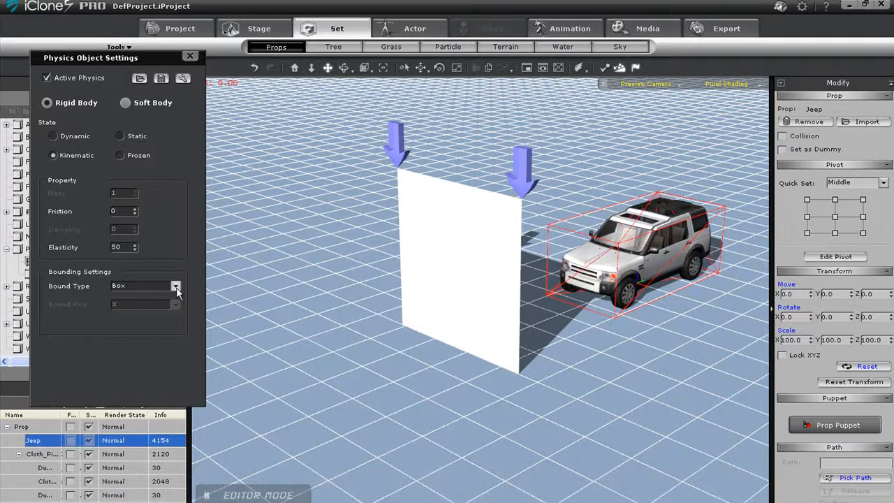
# Change the Jeep's physics Bound Type from Box to Convex Hull
pyautogui.click(176, 285)
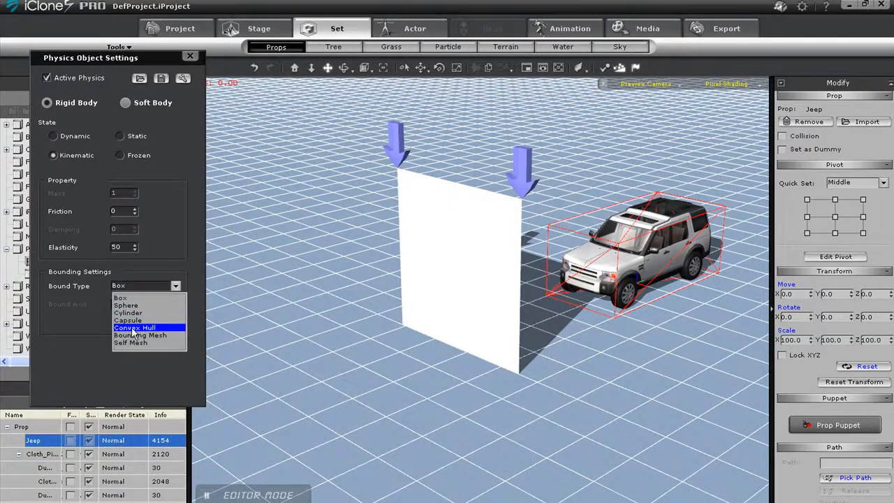
pyautogui.click(134, 328)
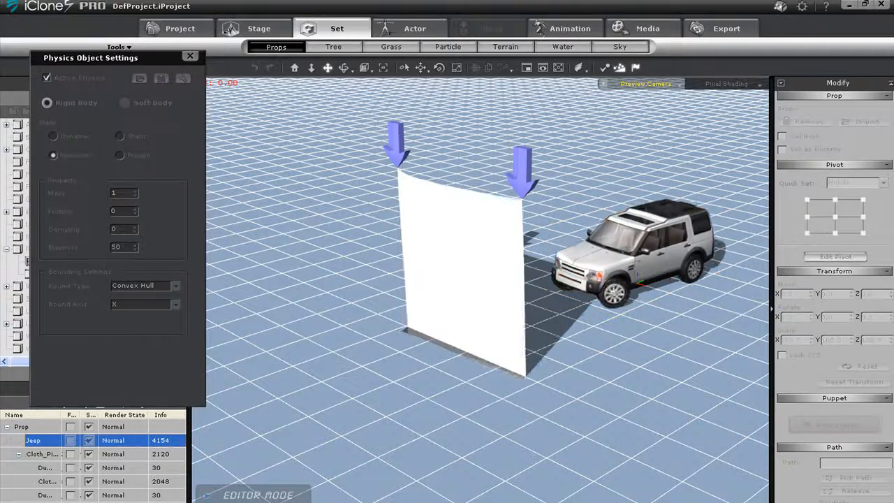